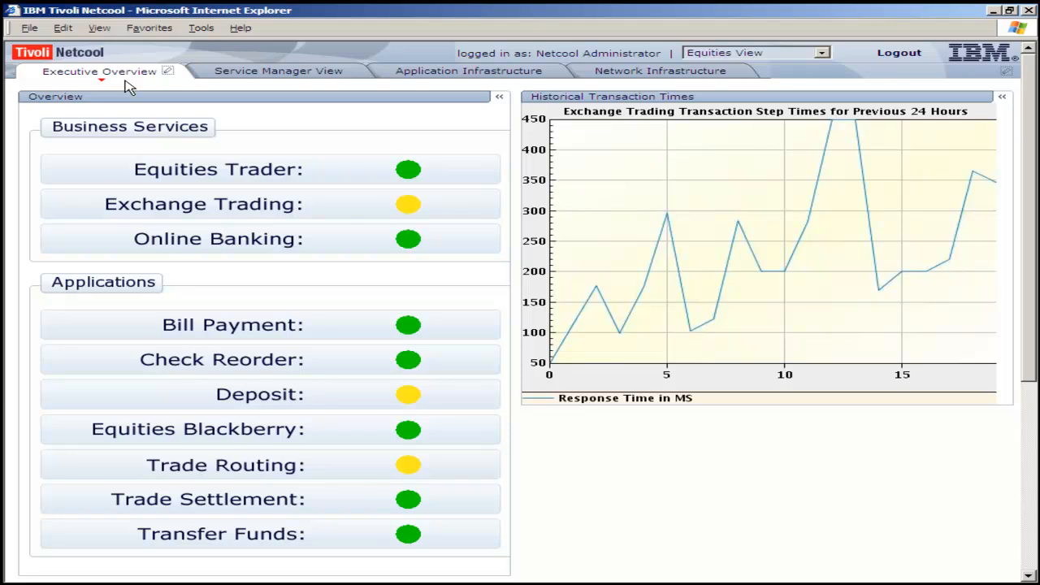
mouse_move(180, 104)
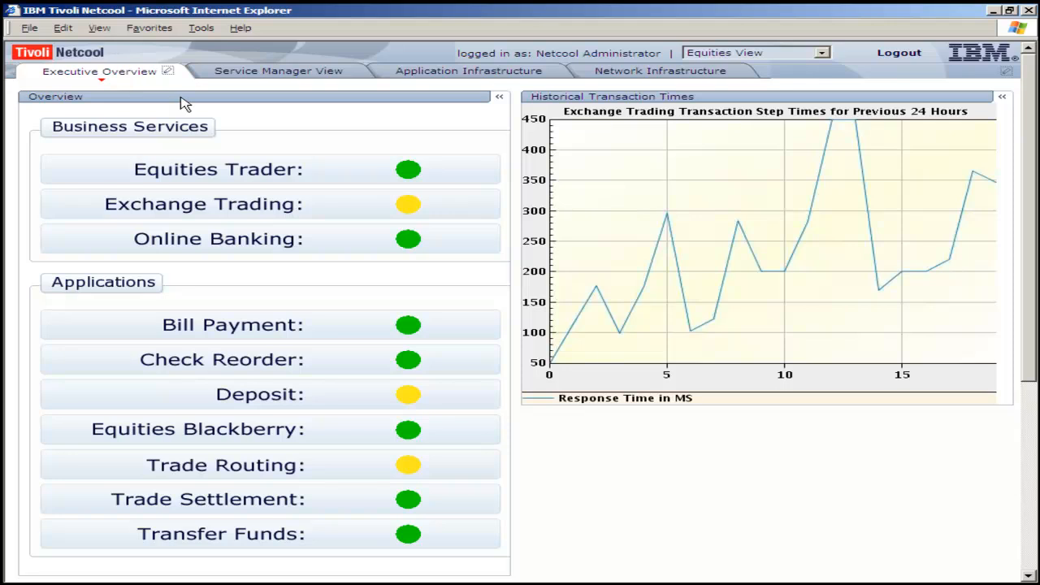
mouse_move(445, 239)
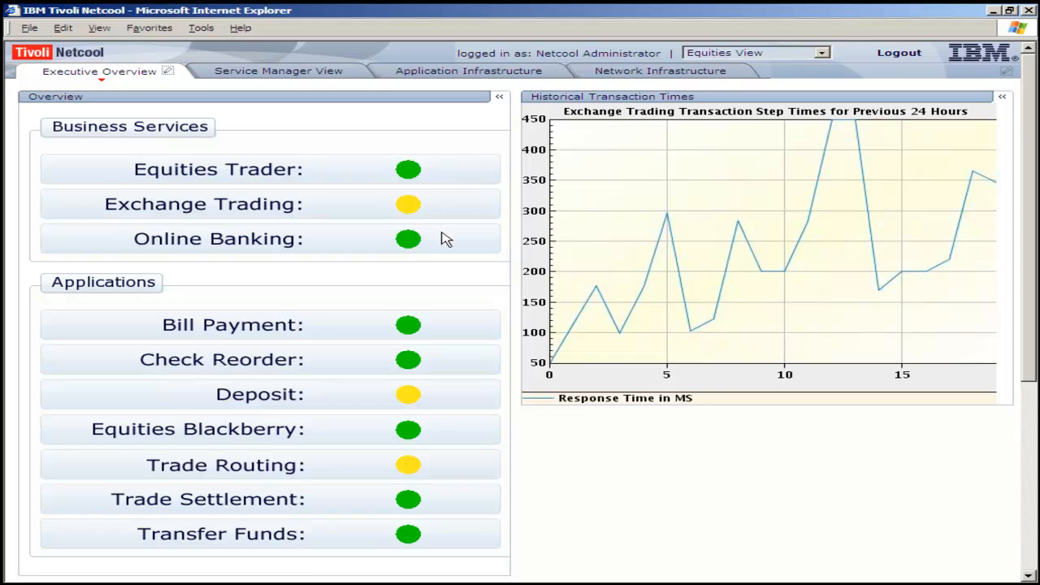
mouse_move(429, 315)
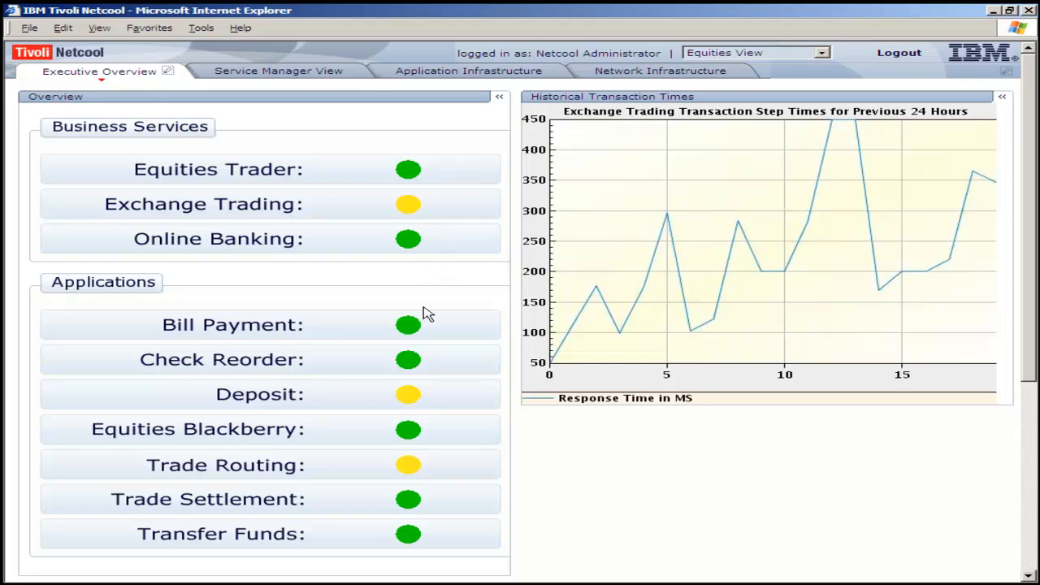
mouse_move(429, 442)
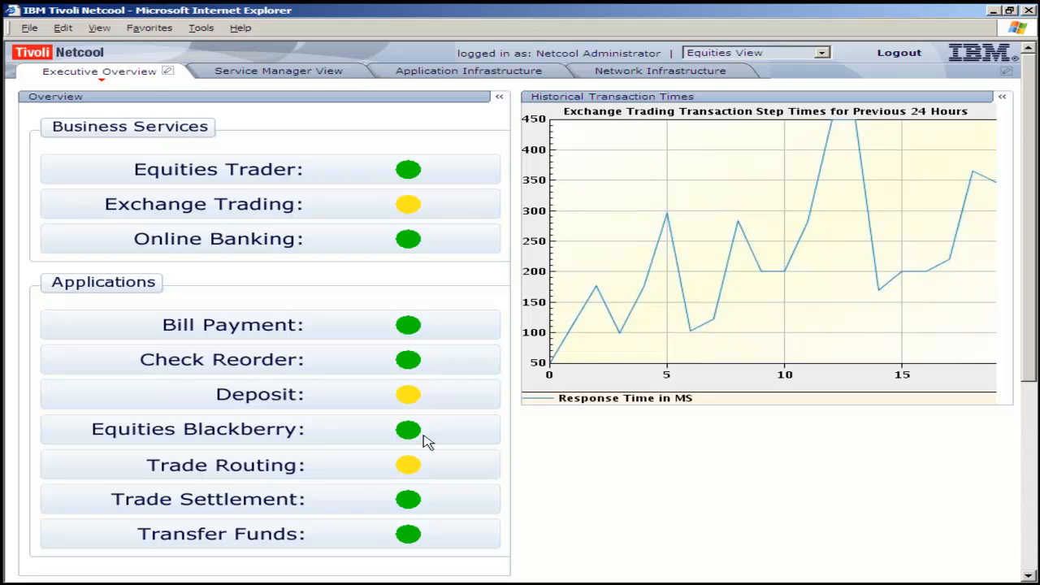
mouse_move(429, 468)
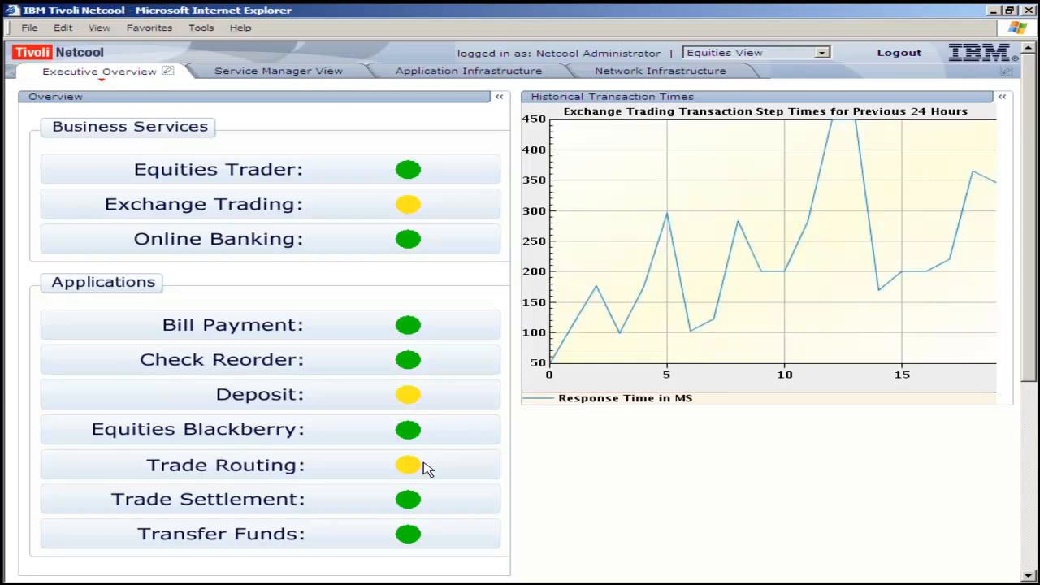
mouse_move(635, 149)
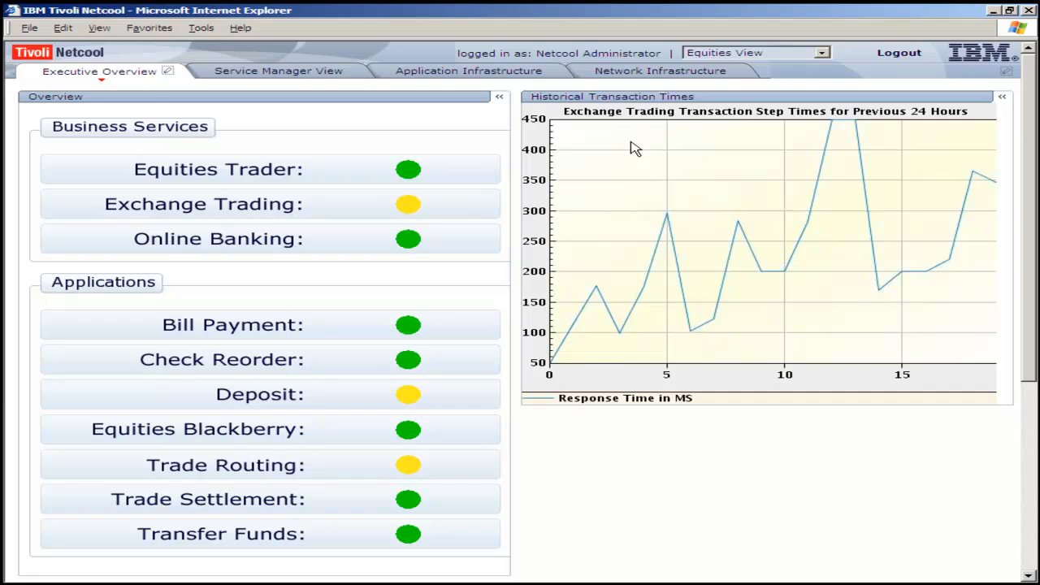
mouse_move(613, 291)
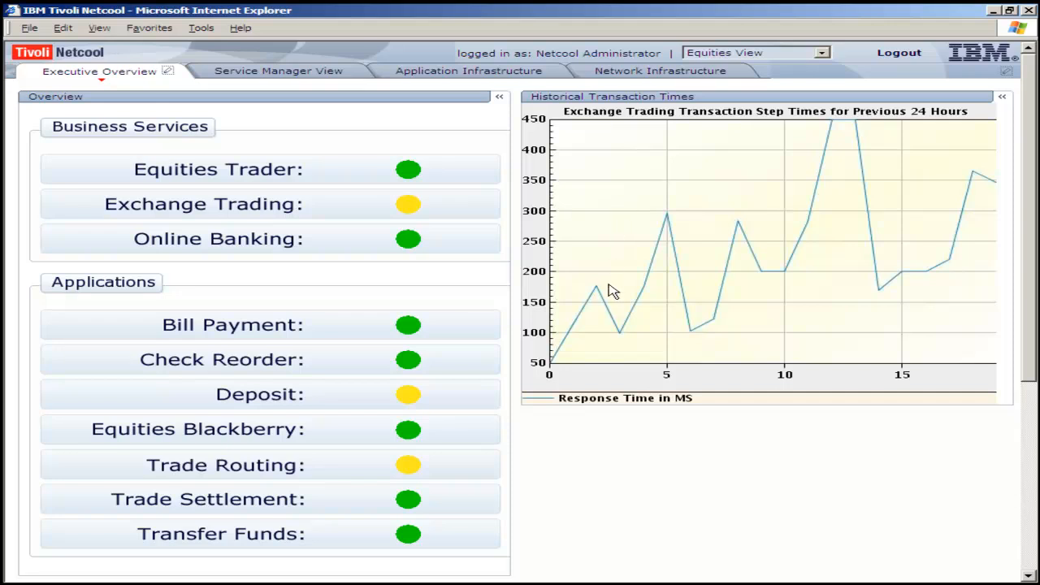
mouse_move(757, 231)
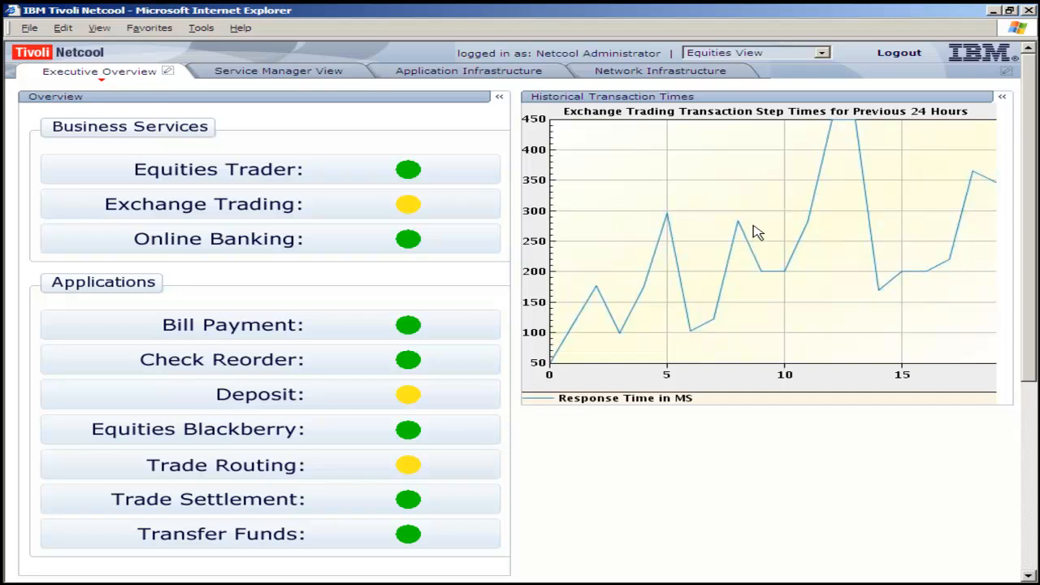
mouse_move(998, 177)
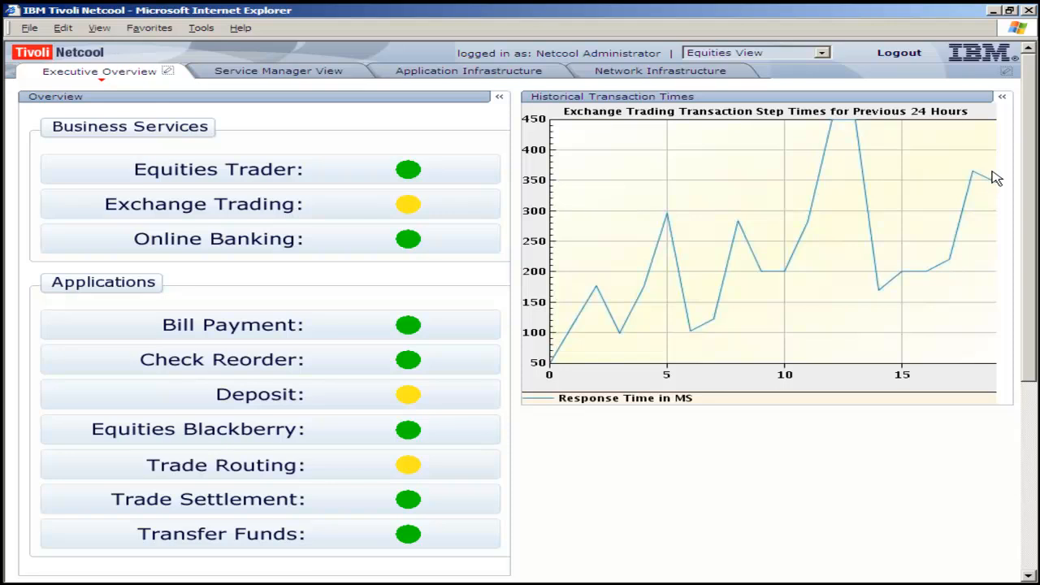
mouse_move(317, 75)
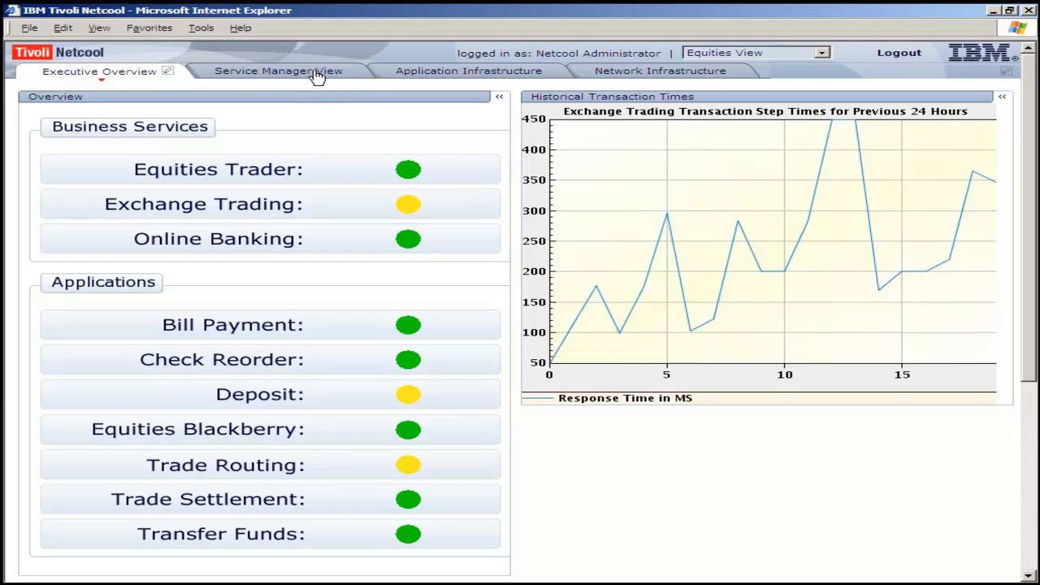
- Show the Equities service navigator listing ExchangeTrading locations with throughput and response times
left_click(273, 72)
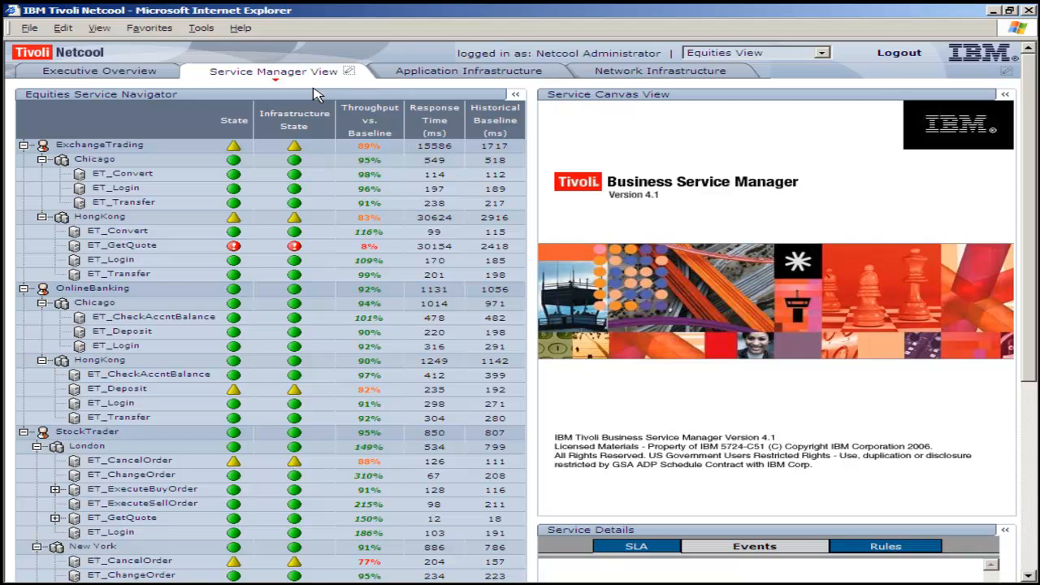
mouse_move(316, 93)
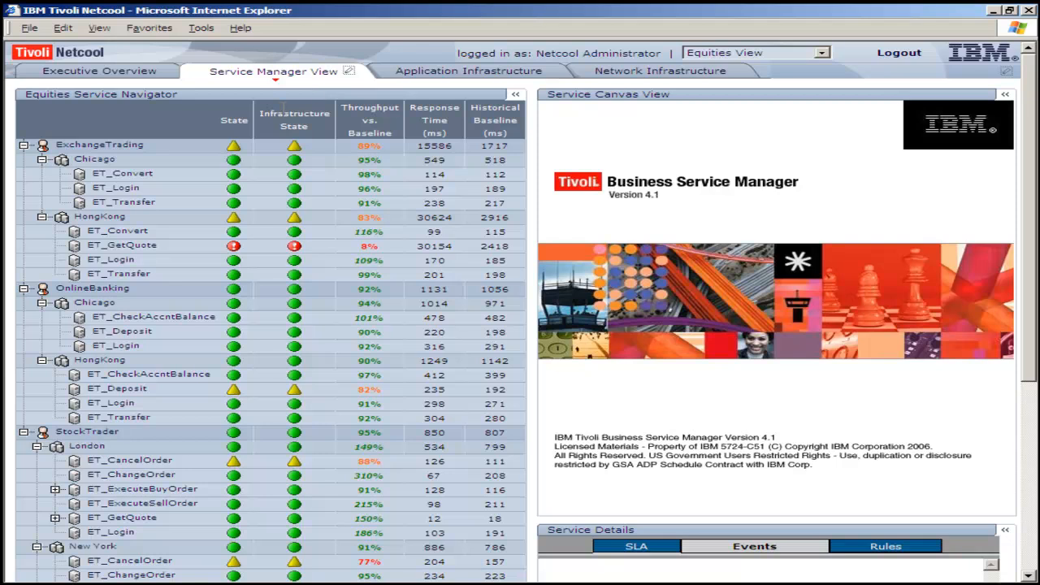
mouse_move(250, 150)
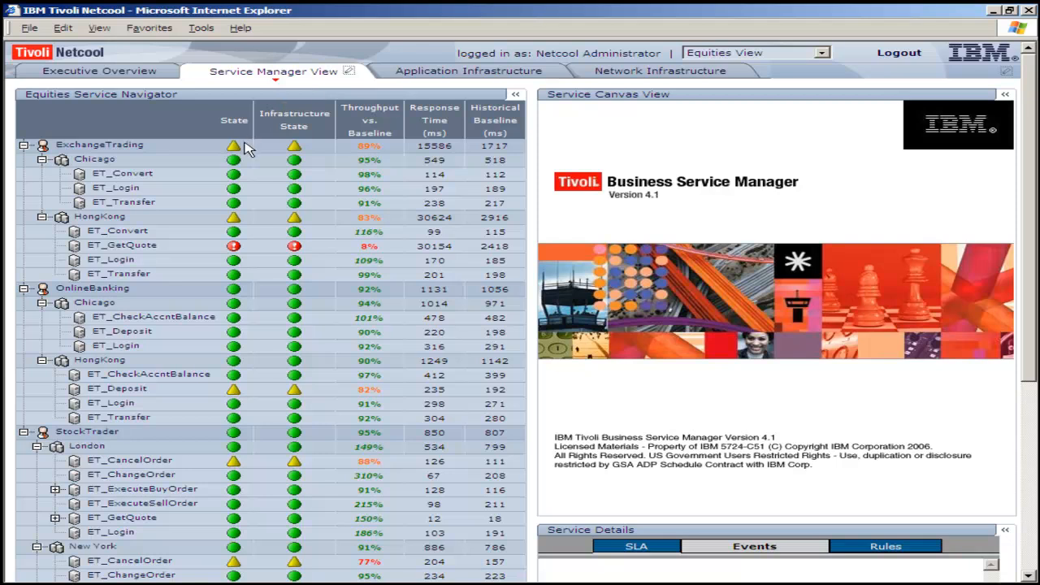
mouse_move(315, 153)
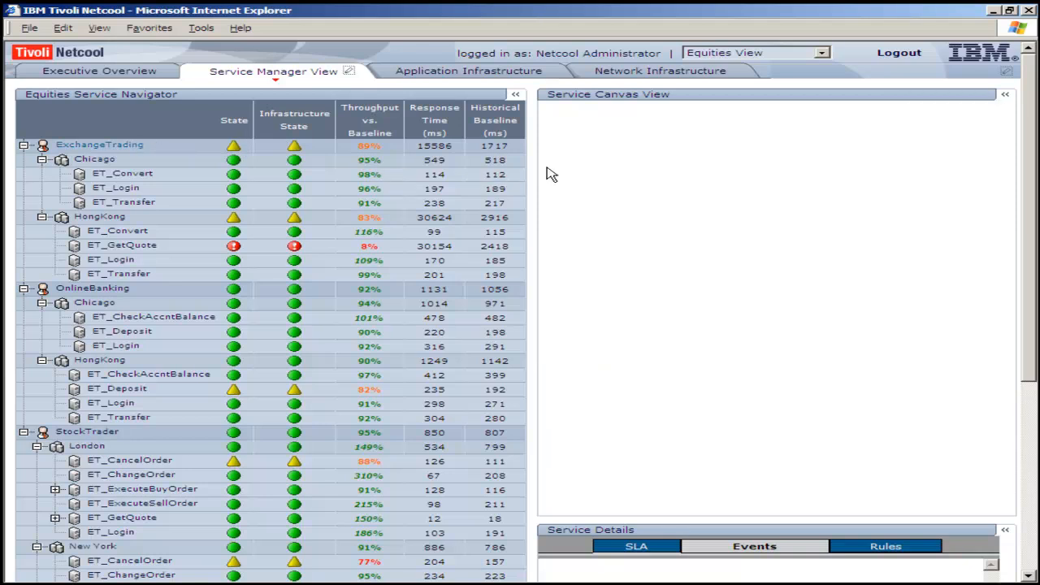
- Display the ExchangeTrading service map, zoom to the HongKong branch and bring up ET_GetQuote's actions
left_click(99, 144)
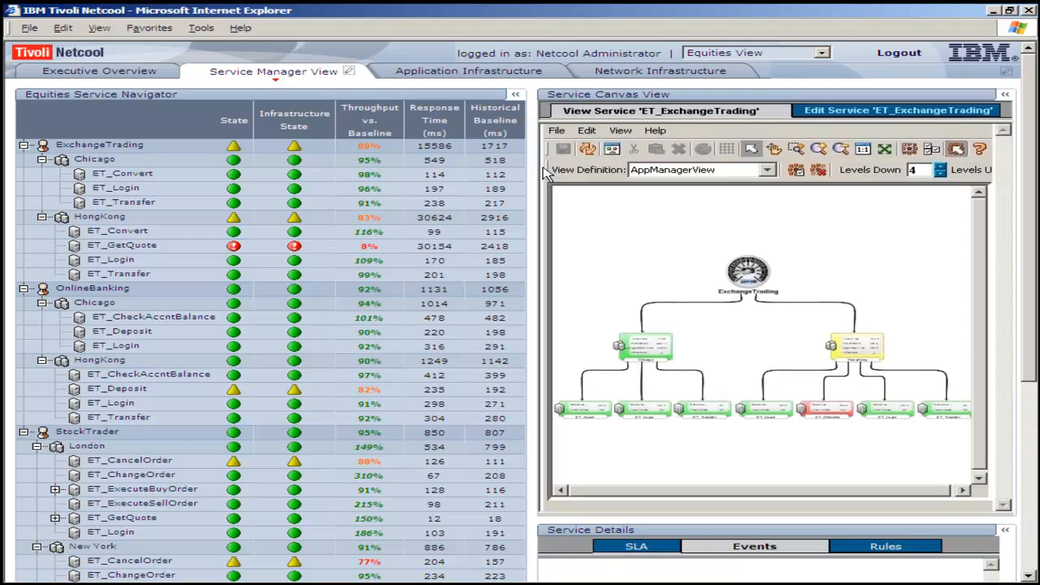
mouse_move(909, 283)
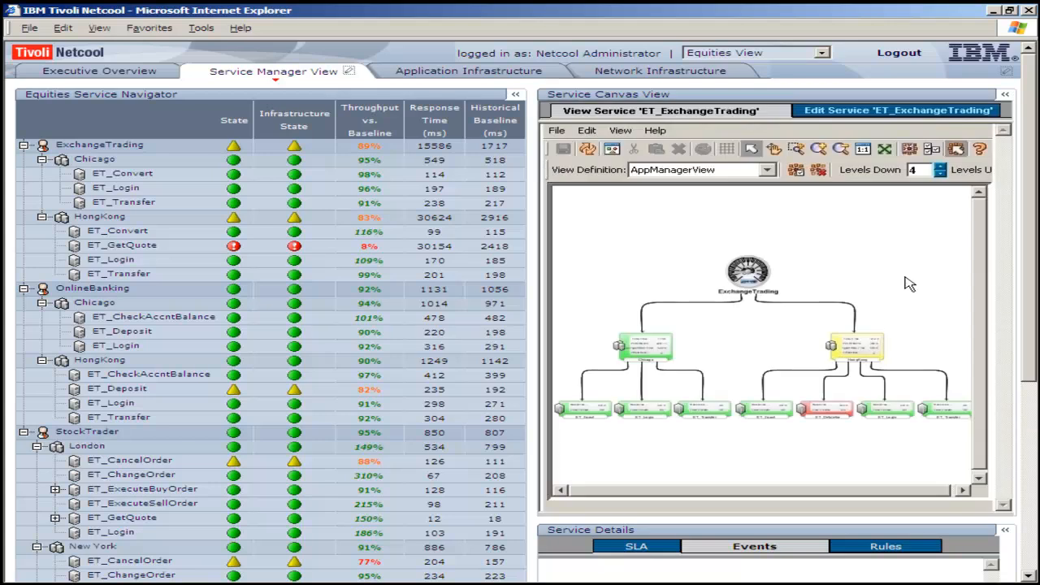
mouse_move(884, 429)
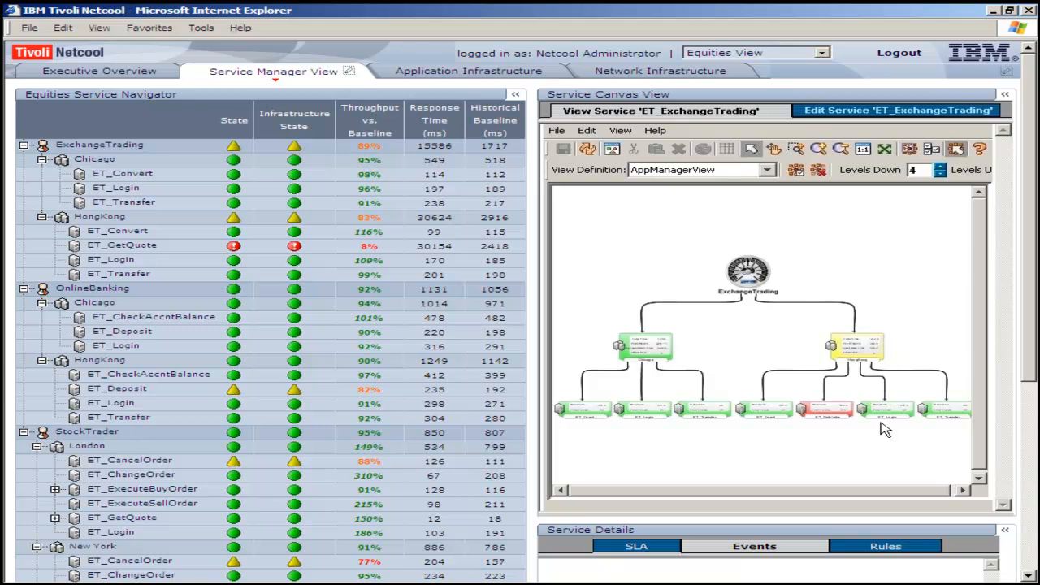
mouse_move(843, 432)
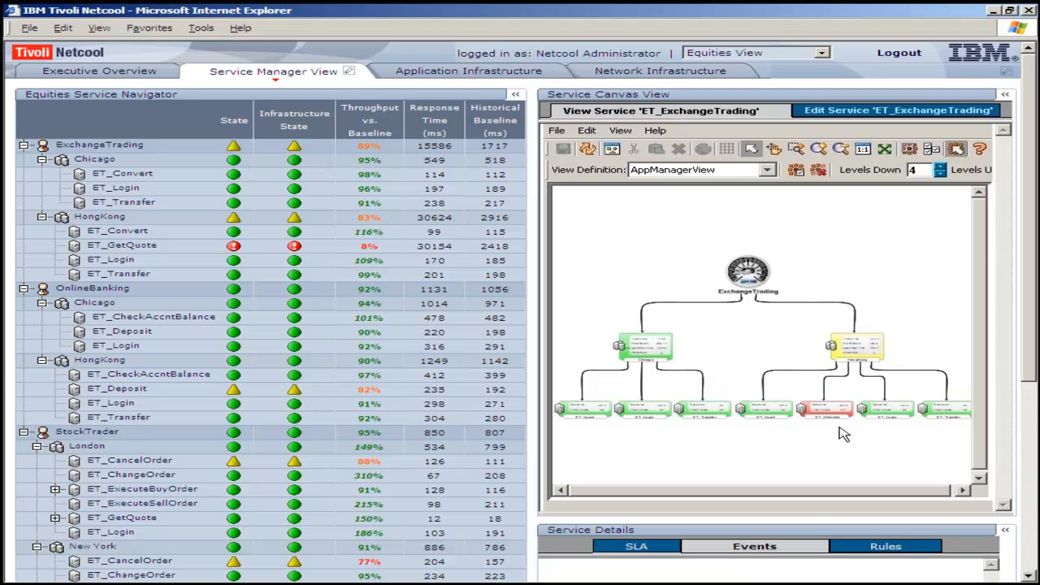
mouse_move(886, 191)
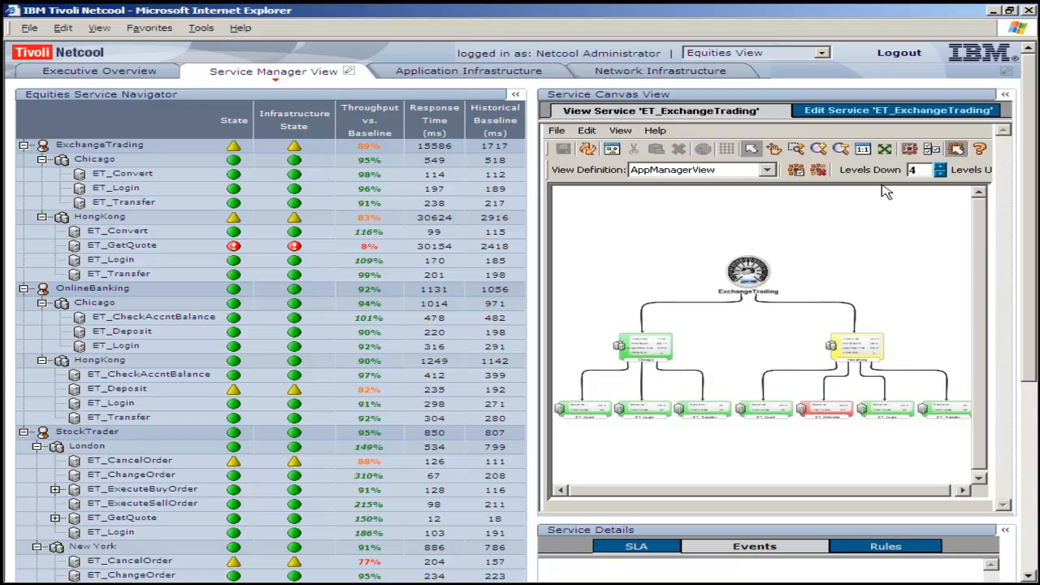
left_click(820, 150)
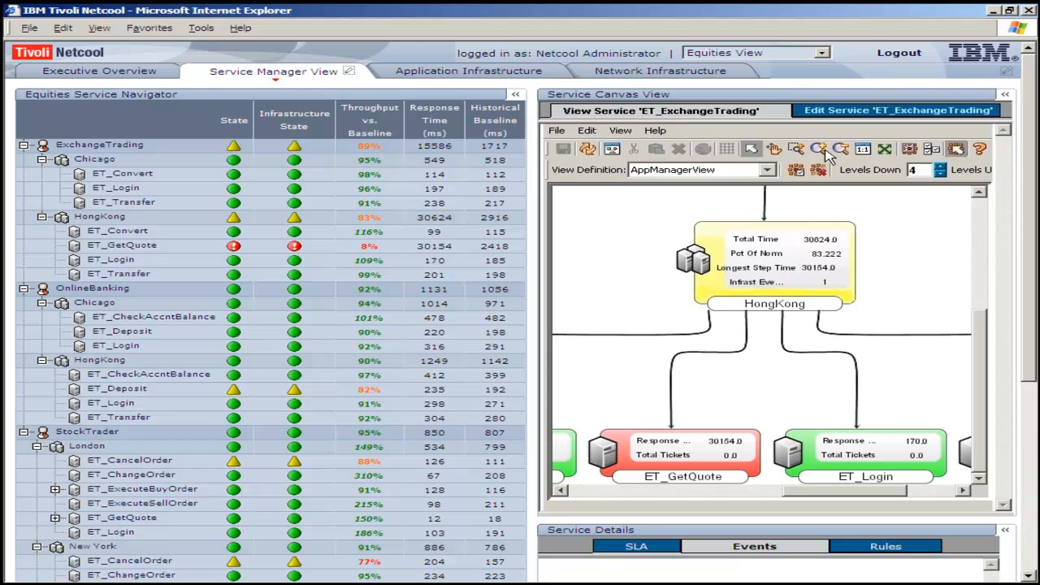
mouse_move(803, 270)
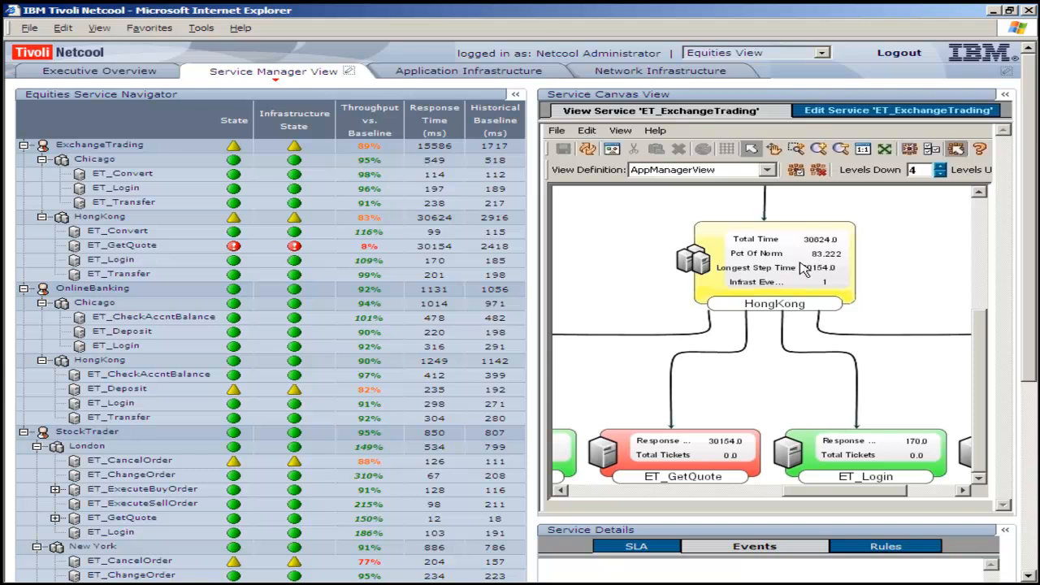
mouse_move(699, 438)
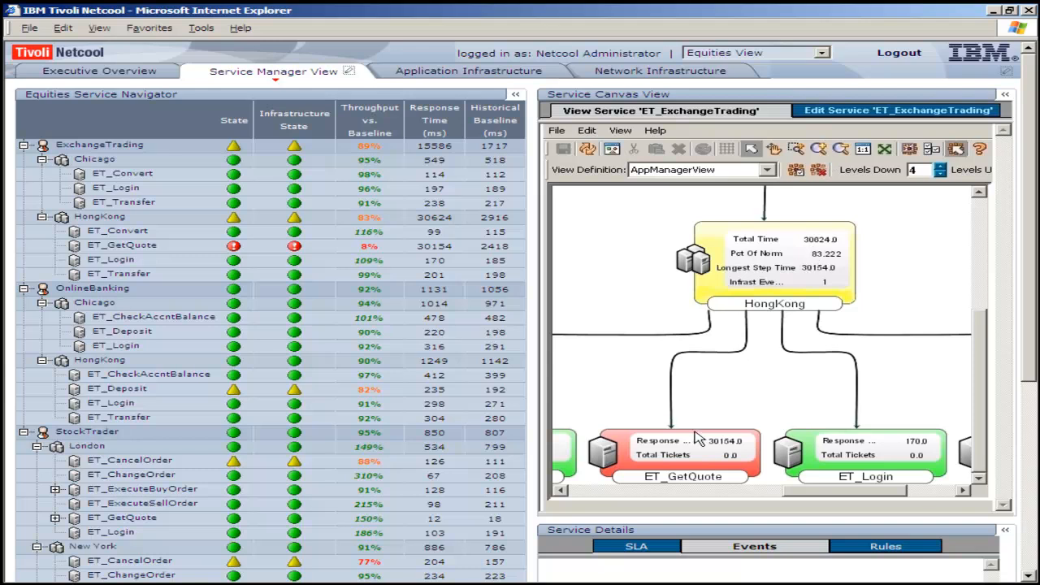
right_click(683, 453)
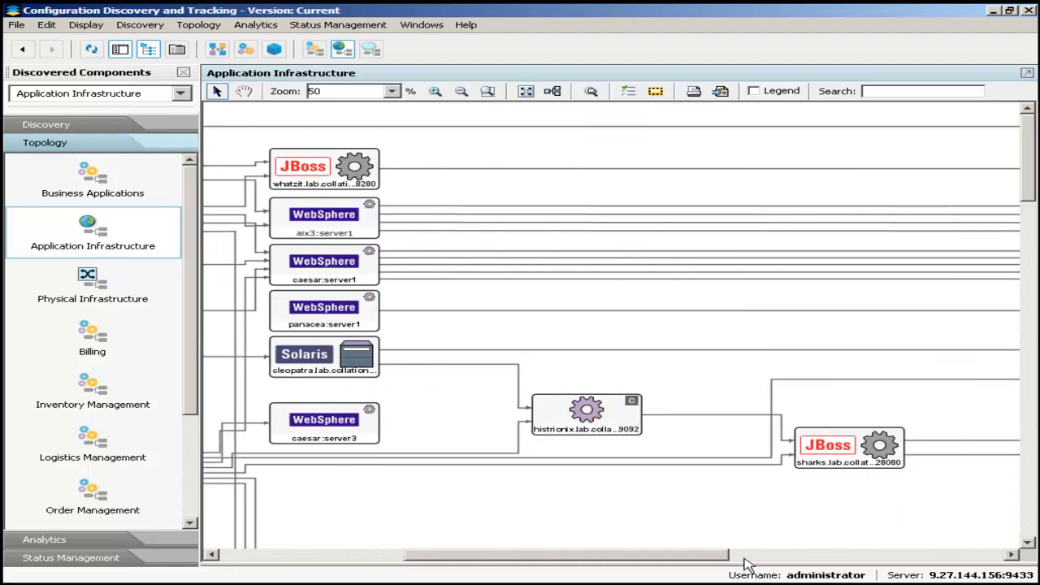
- Show the general details of the aix3:server1 WebSphere server from the topology
scroll("right", 3)
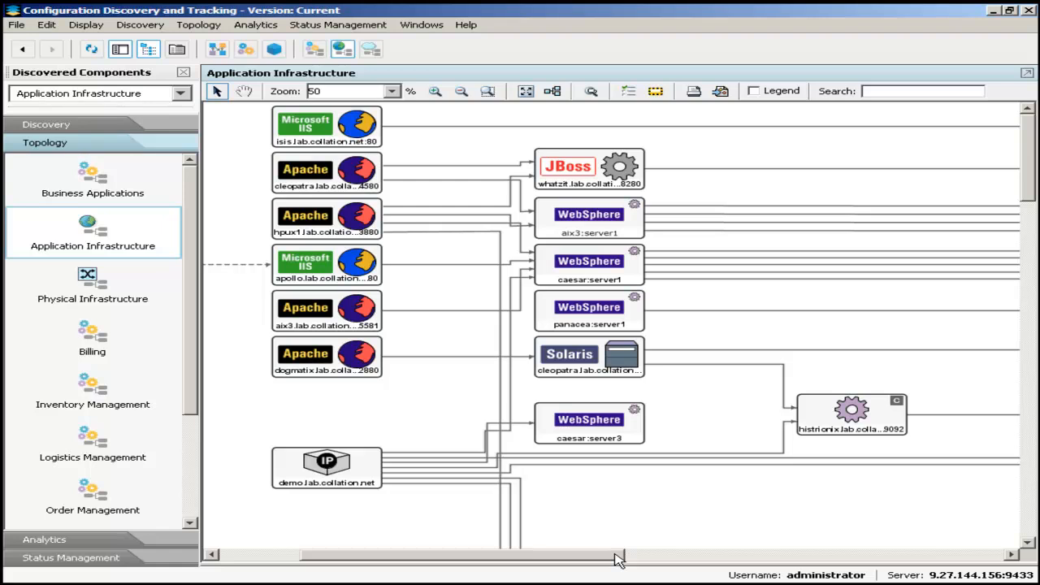
mouse_move(617, 491)
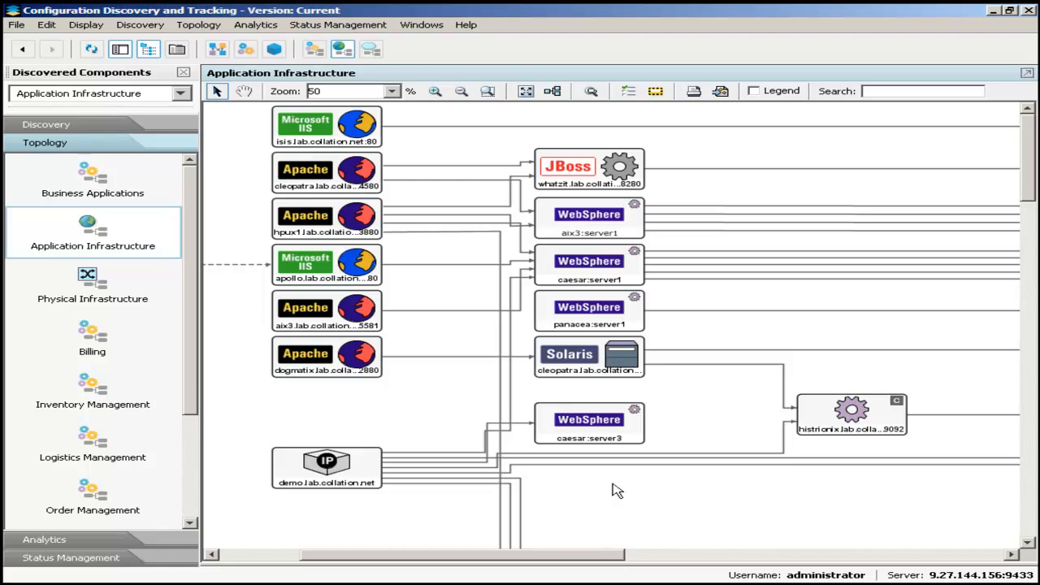
right_click(589, 219)
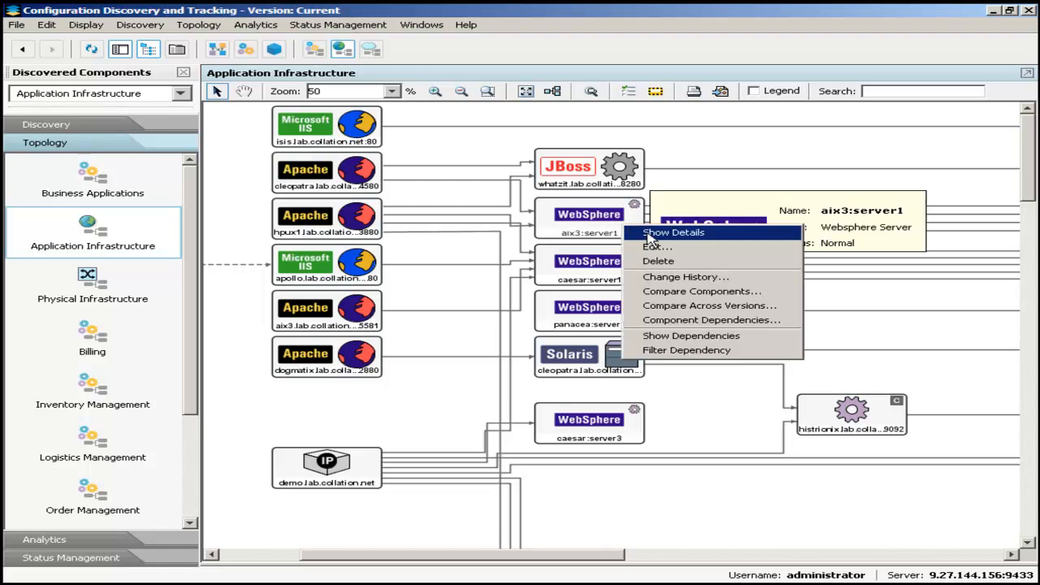
left_click(673, 233)
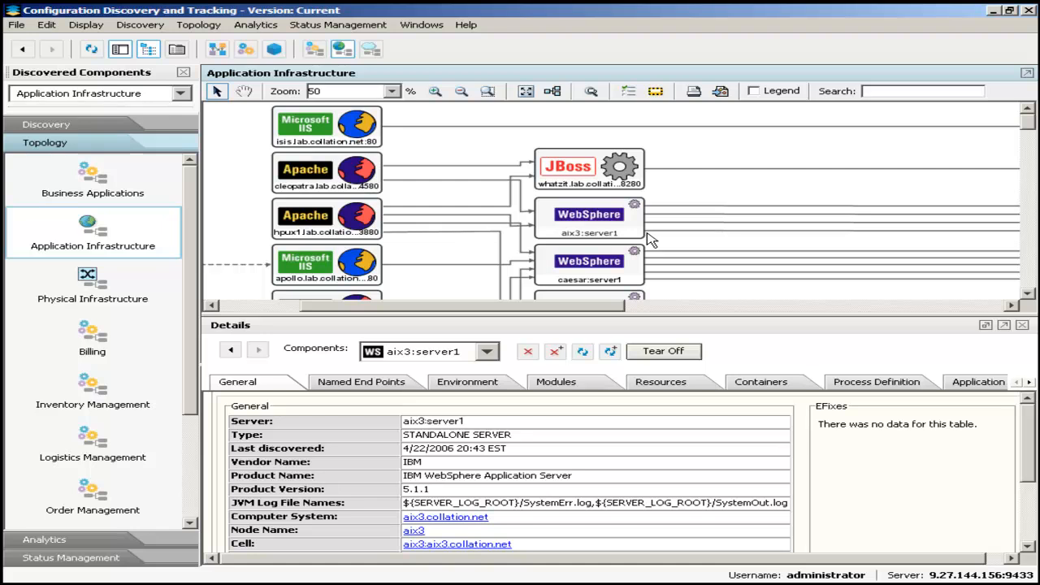
right_click(589, 219)
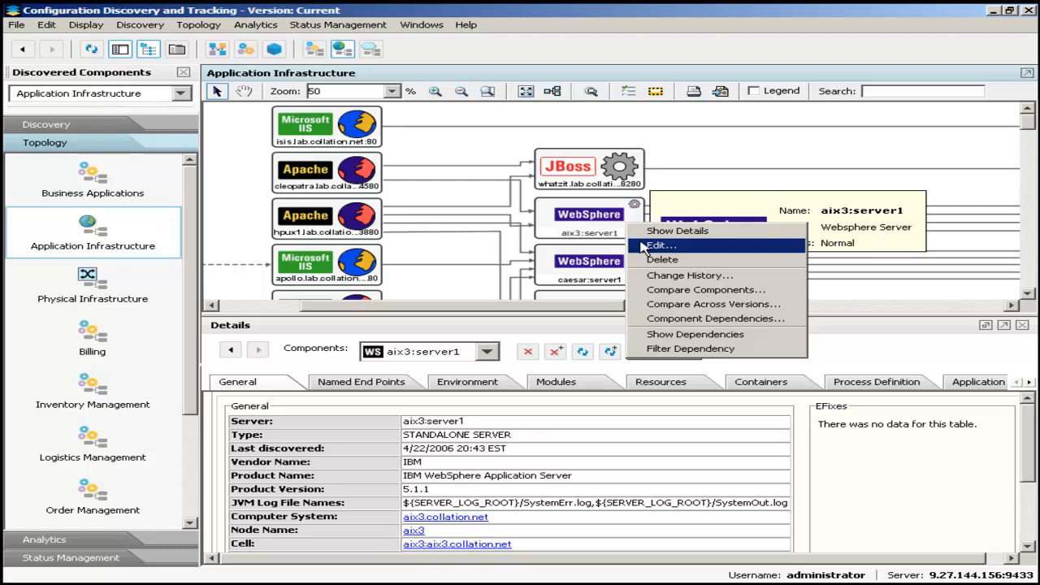
- Run the Change History report for aix3.collation.net:8080 showing tradeEJB.jar and container changes
left_click(689, 274)
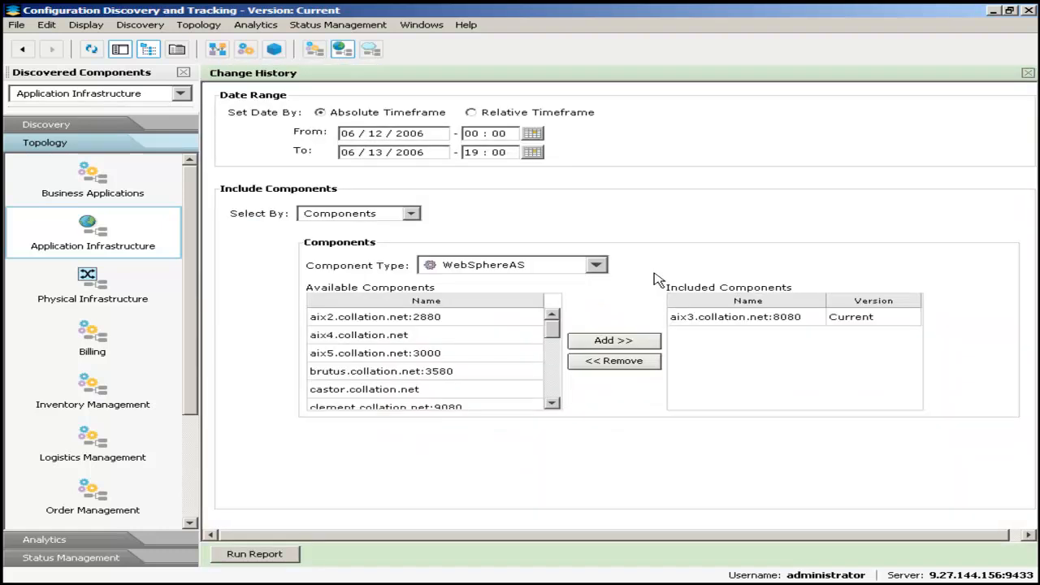
left_click(254, 552)
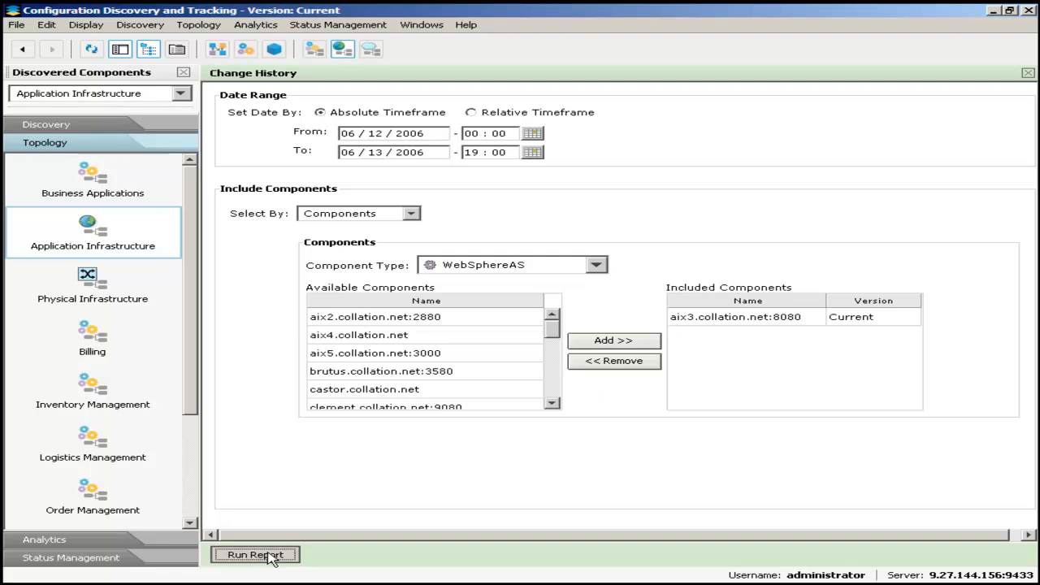
left_click(255, 554)
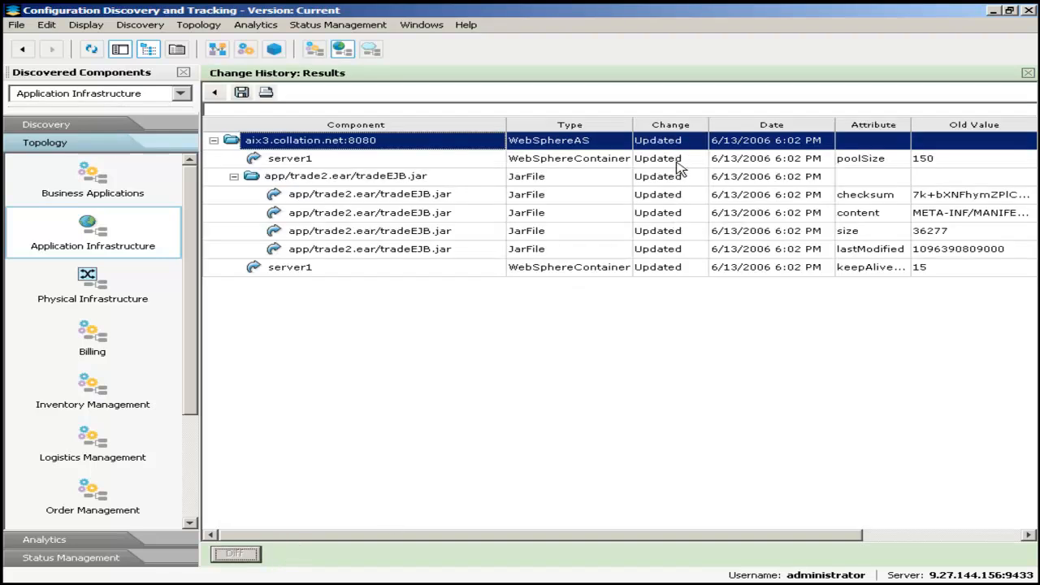
mouse_move(679, 201)
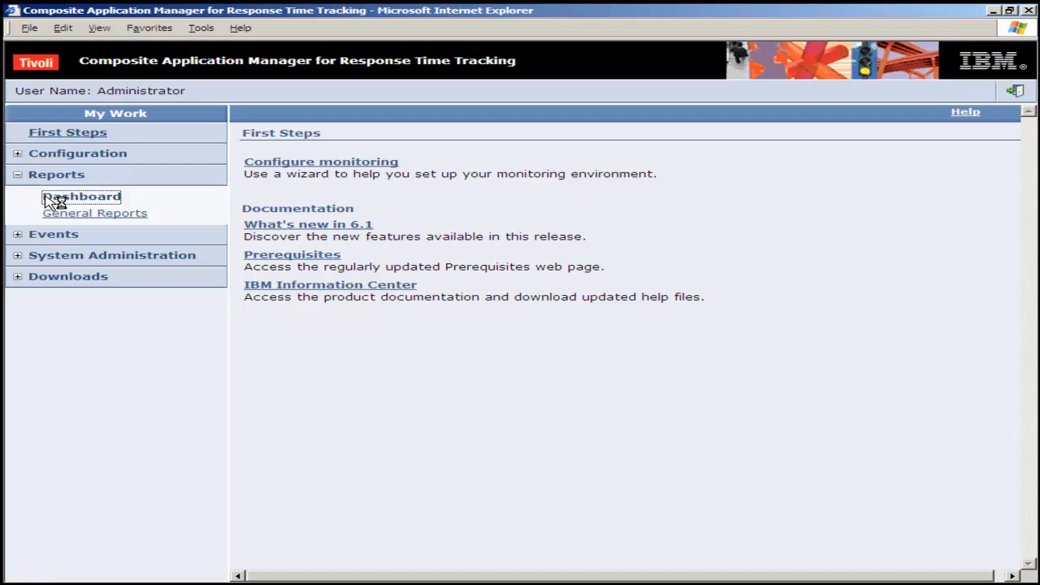
- Show the Response Time Tracking dashboard of monitors with availability and response time status
left_click(82, 195)
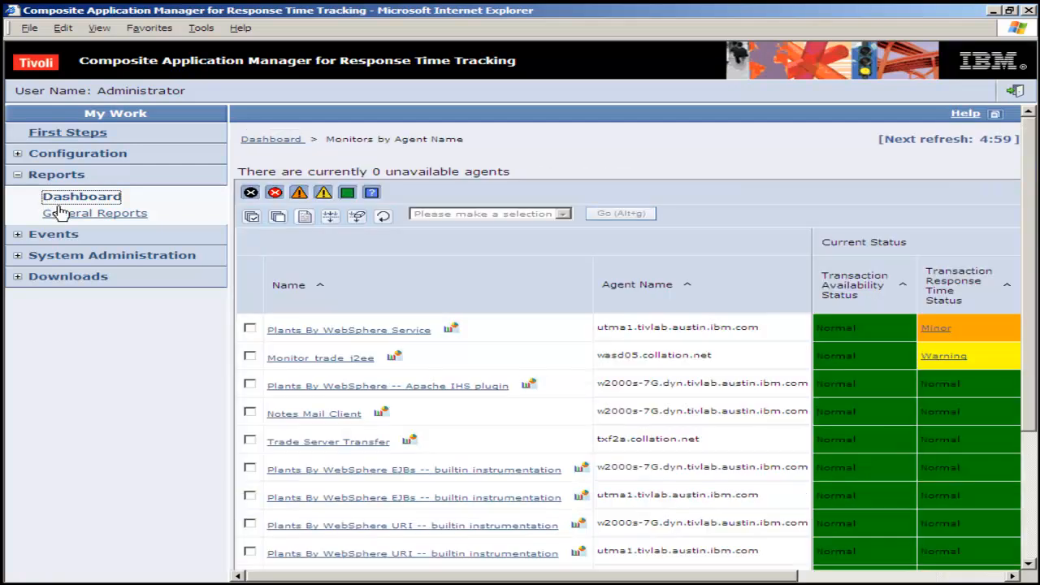
mouse_move(287, 373)
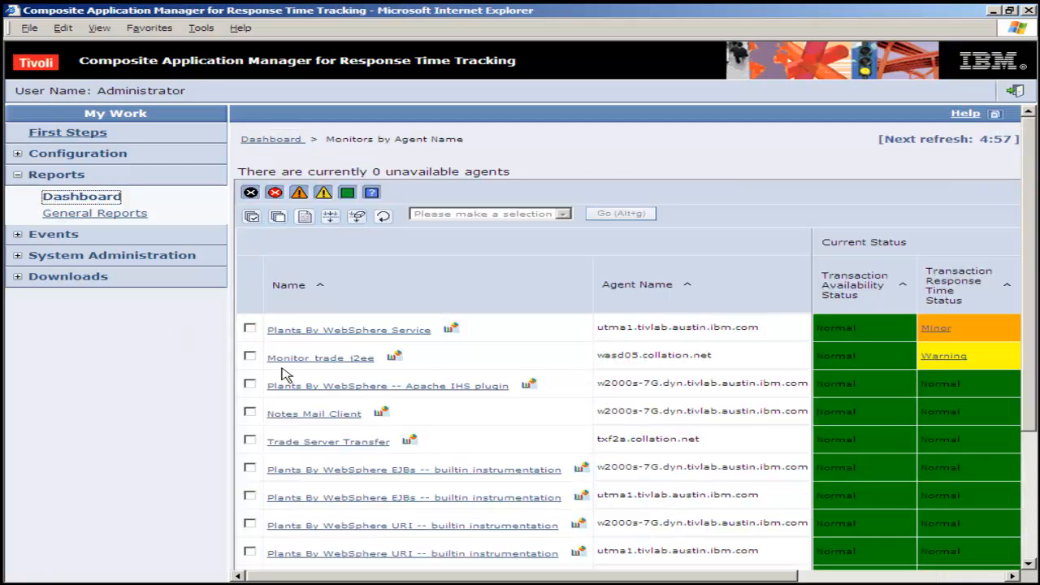
mouse_move(294, 383)
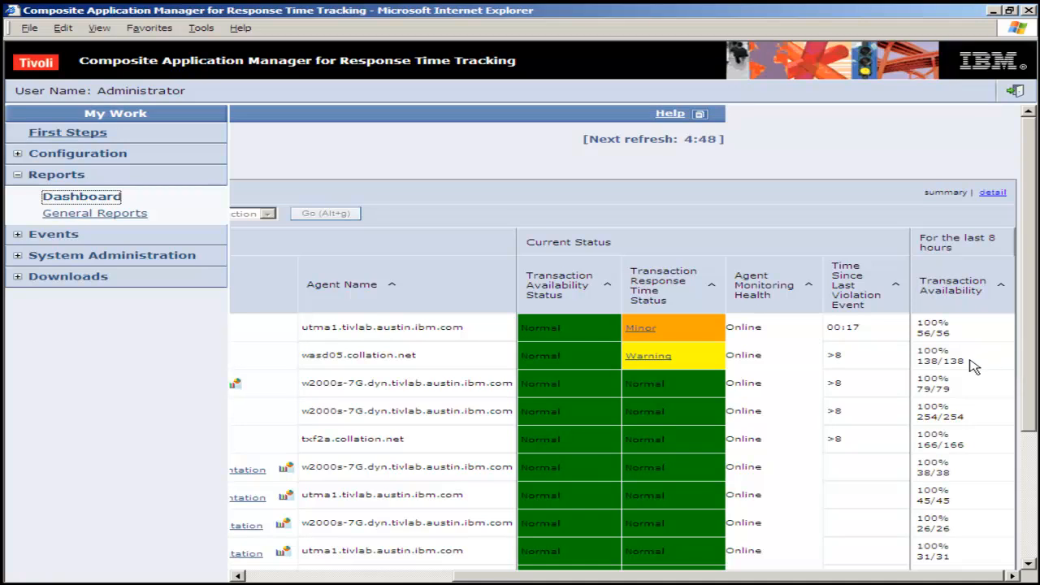
mouse_move(855, 366)
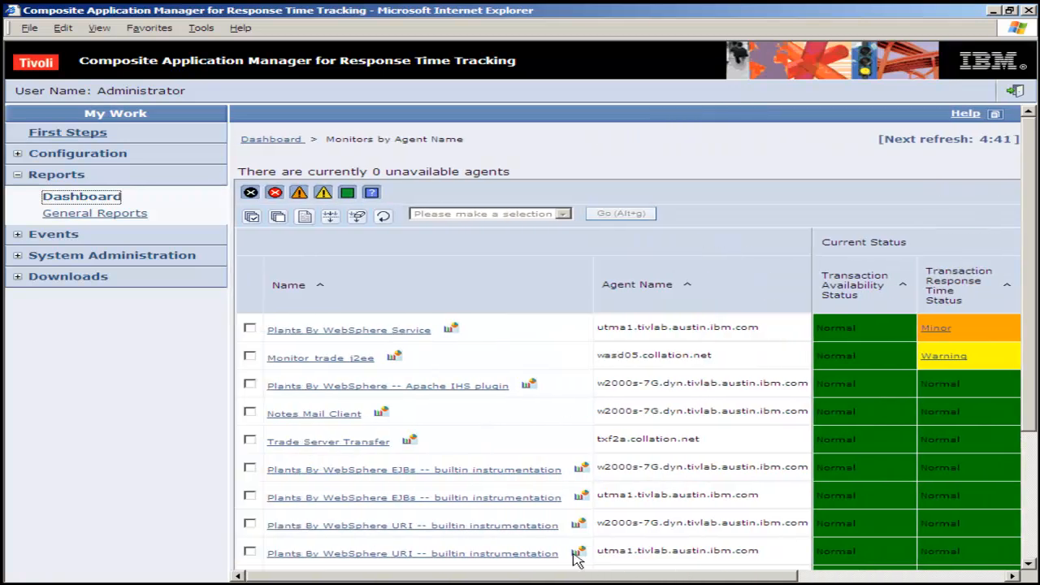
- Show a monitor's component events over a 1 Day time range, revealing Monitor_trade_j2ee violations
left_click(393, 358)
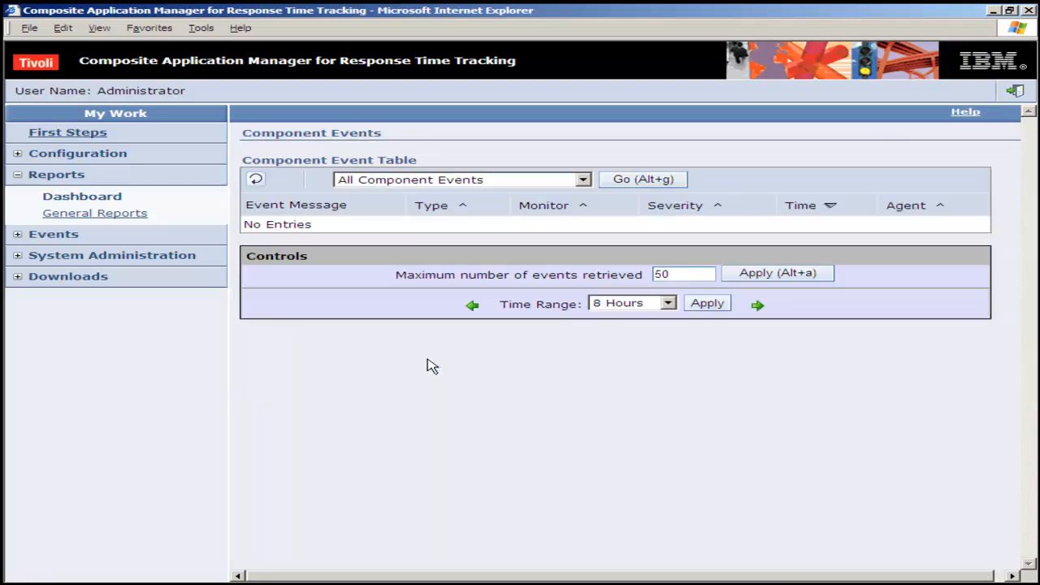
mouse_move(679, 317)
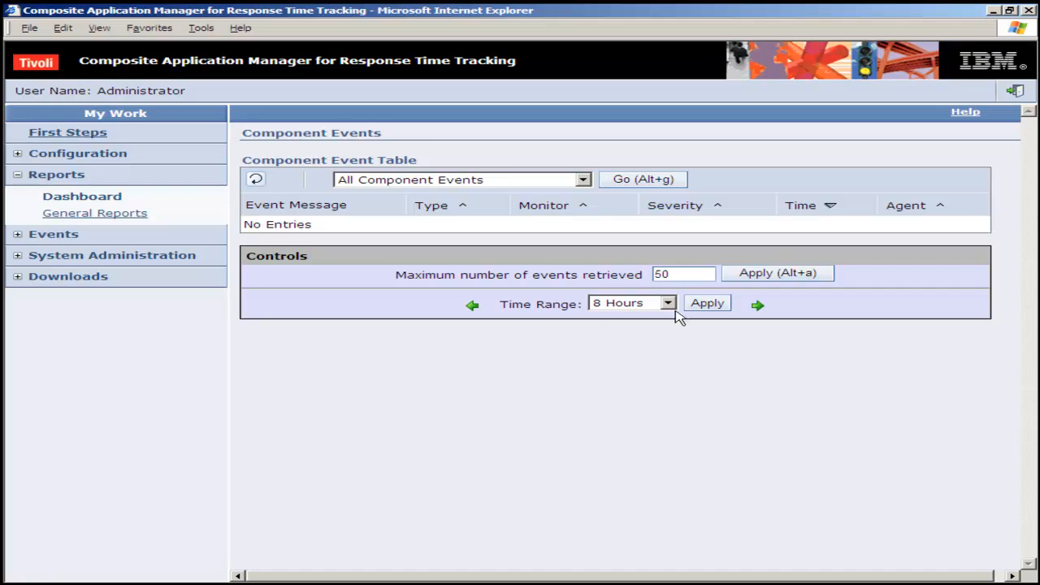
left_click(667, 302)
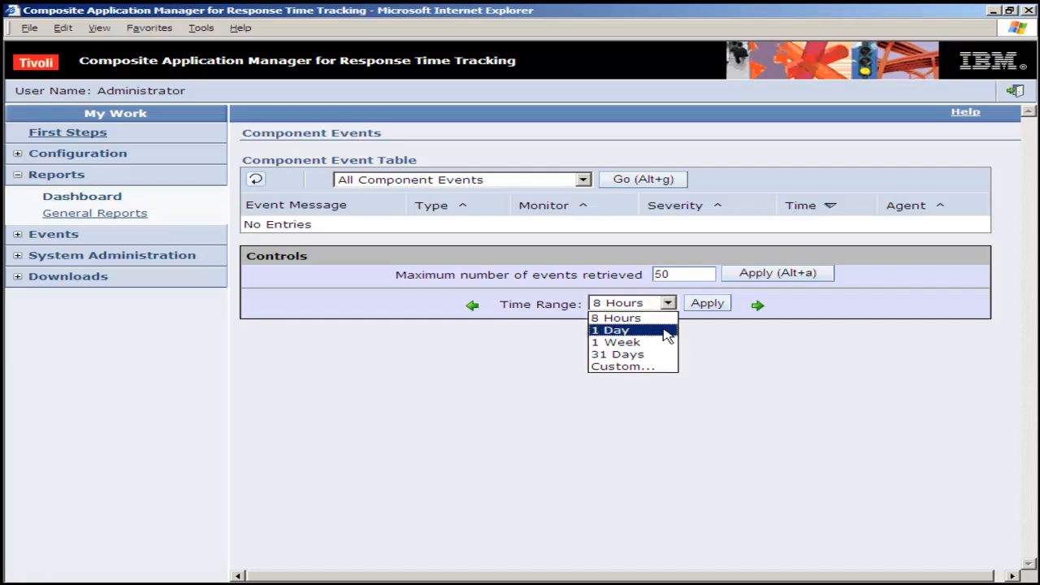
left_click(610, 330)
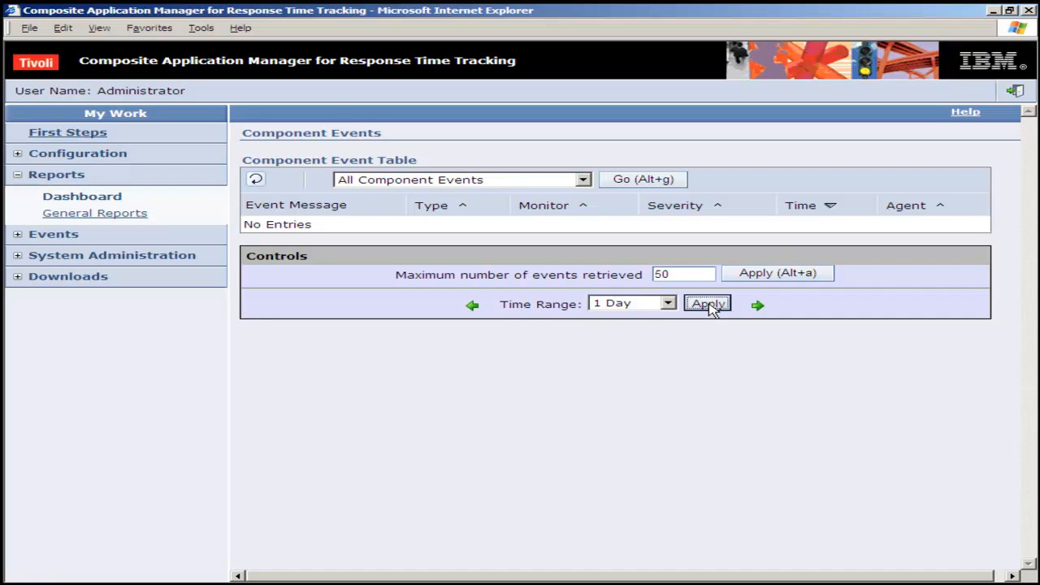
left_click(707, 304)
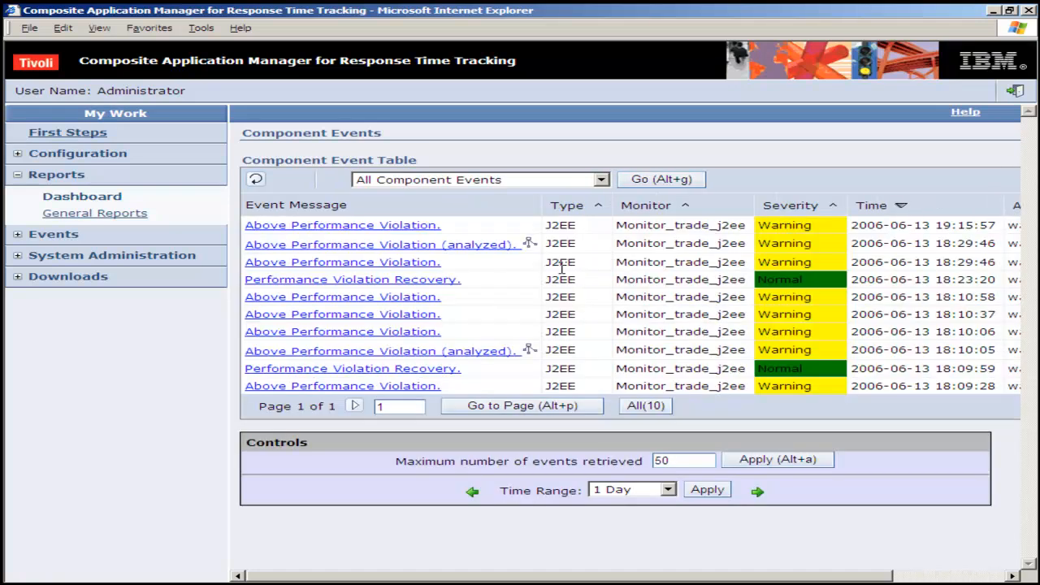
mouse_move(538, 258)
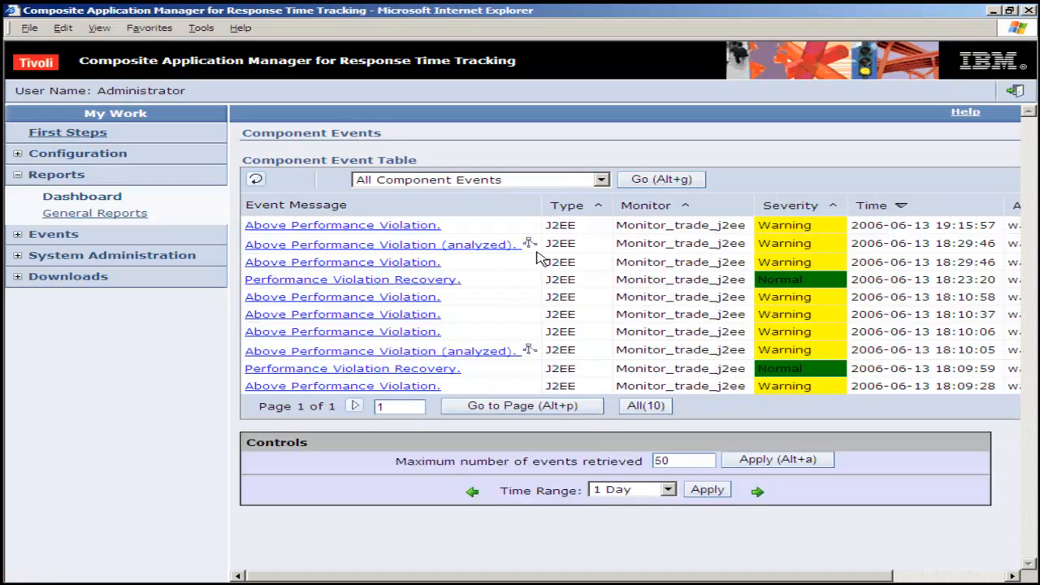
mouse_move(707, 267)
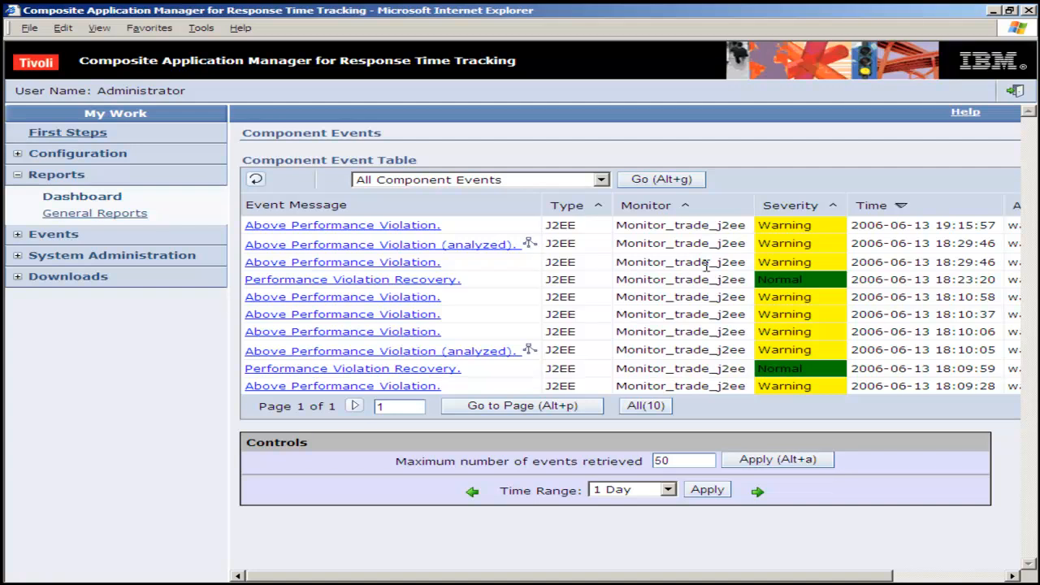
mouse_move(940, 257)
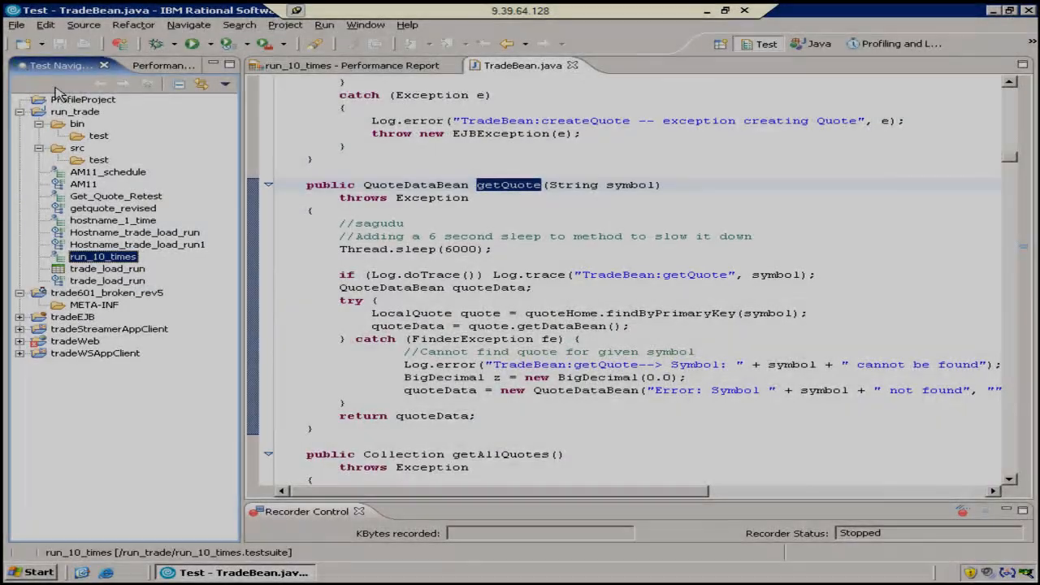
- Import the last 2 days of instance-level Tivoli Performance Data from the monitoring server
left_click(17, 24)
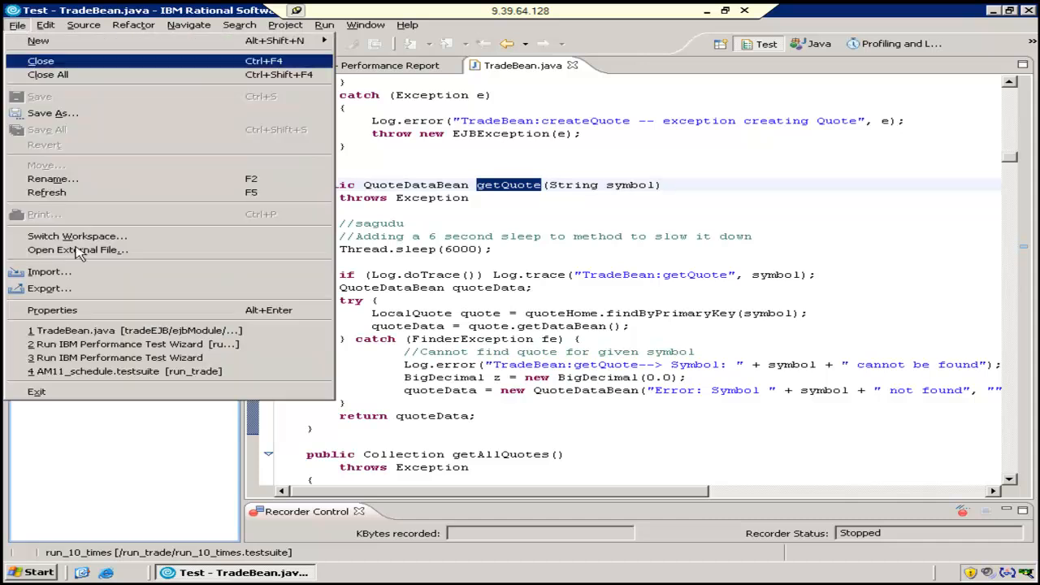
left_click(49, 272)
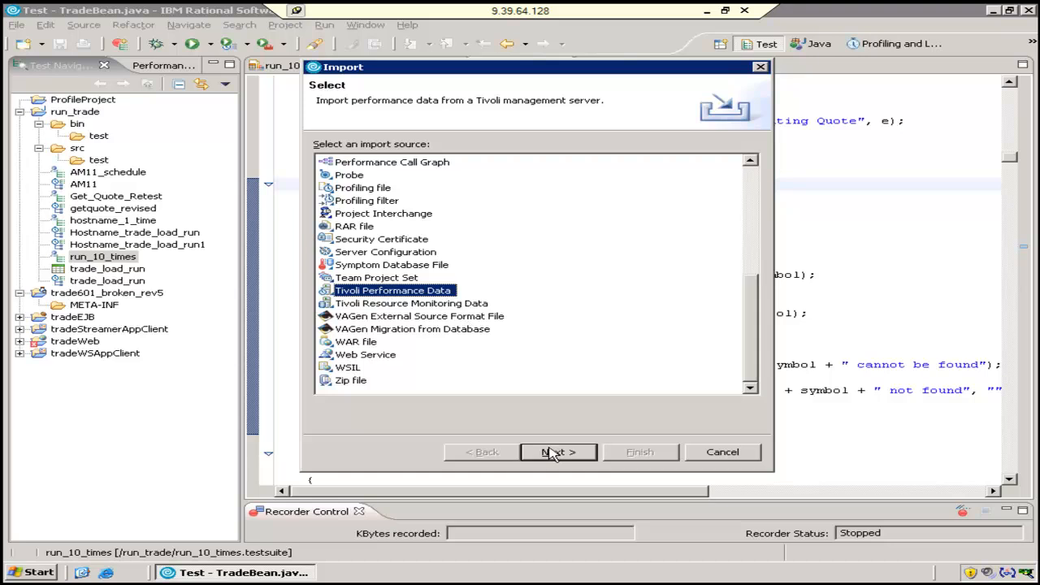
left_click(559, 452)
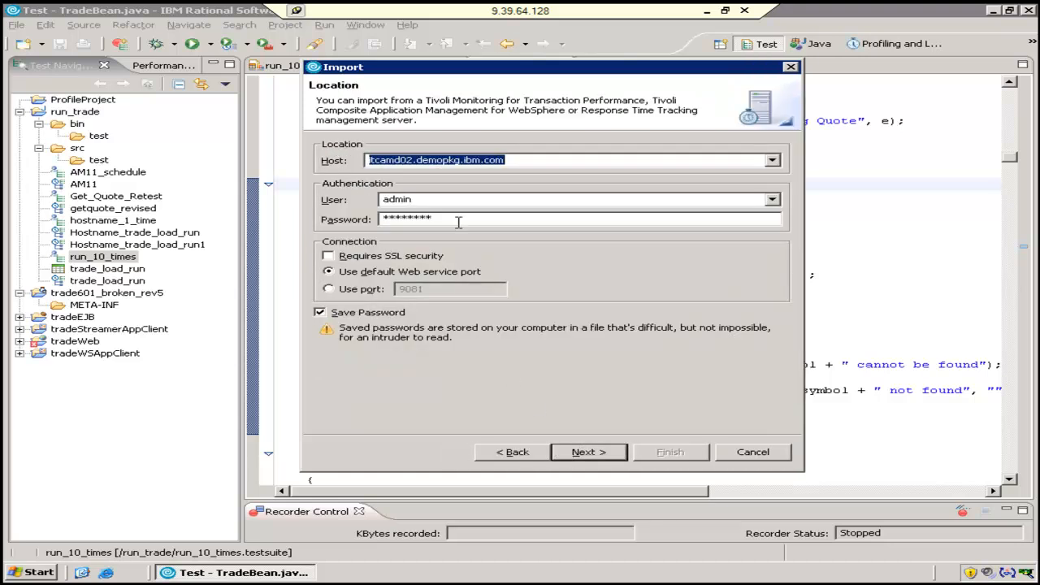
mouse_move(589, 431)
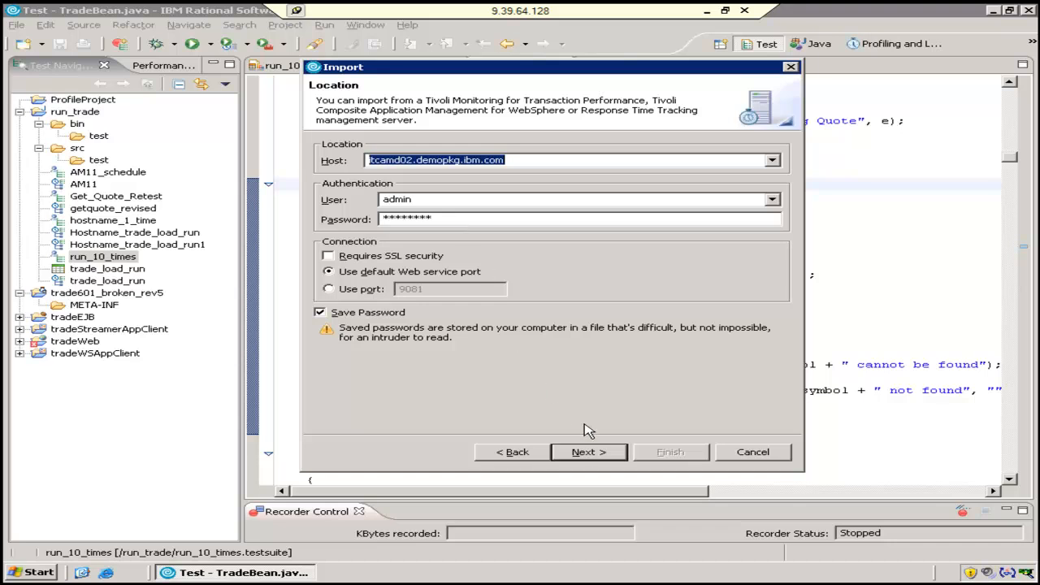
left_click(588, 452)
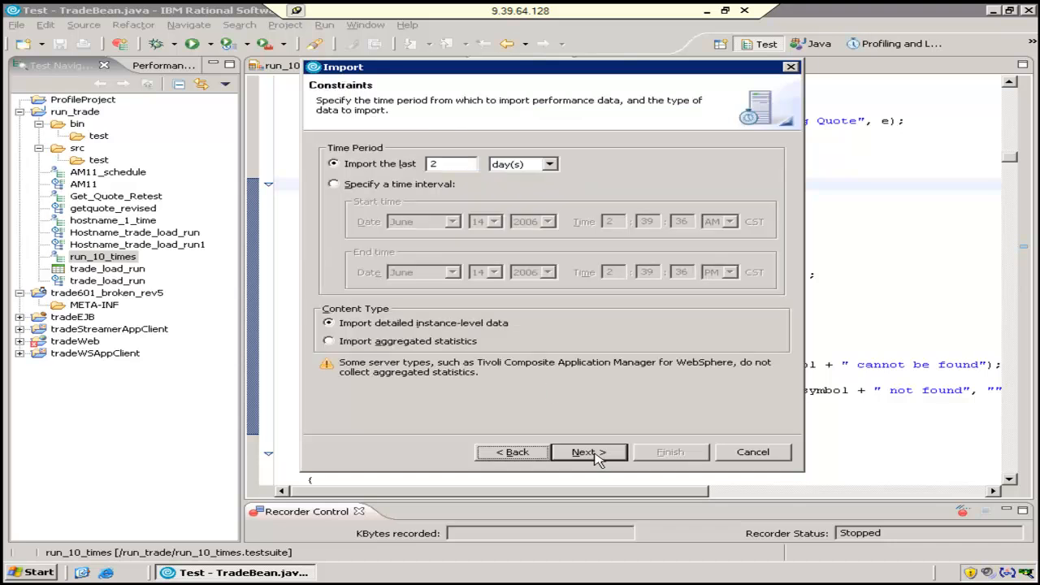
mouse_move(350, 163)
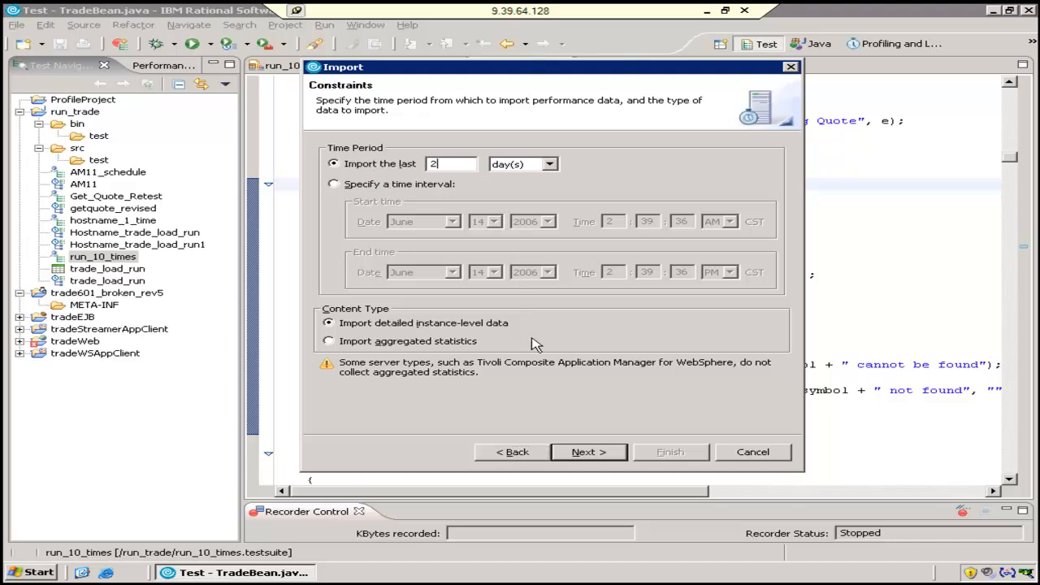
left_click(589, 452)
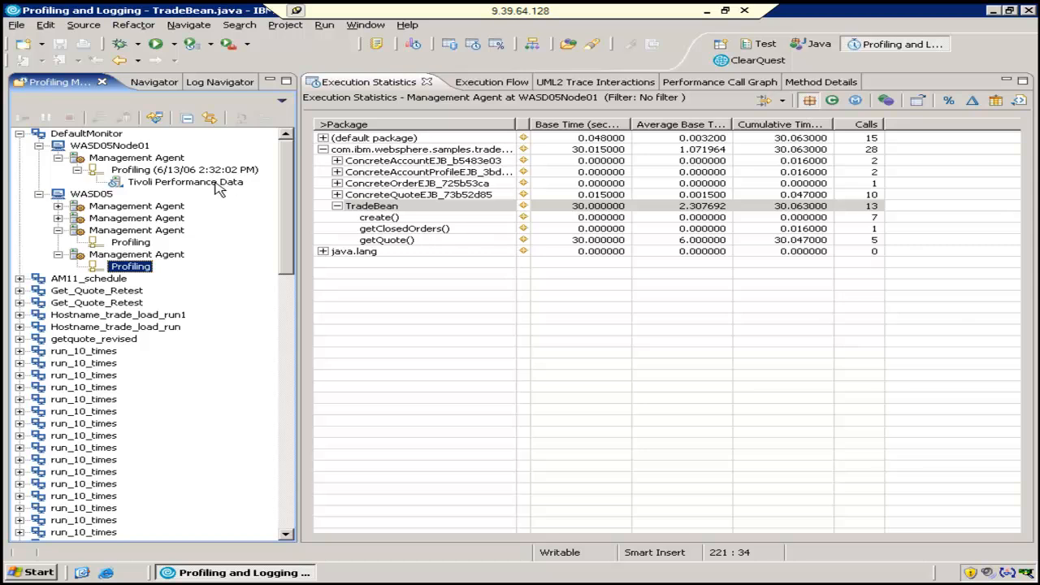
- View the imported Tivoli Performance Data as a UML2 Class Interactions diagram of TradeBean calls
right_click(185, 182)
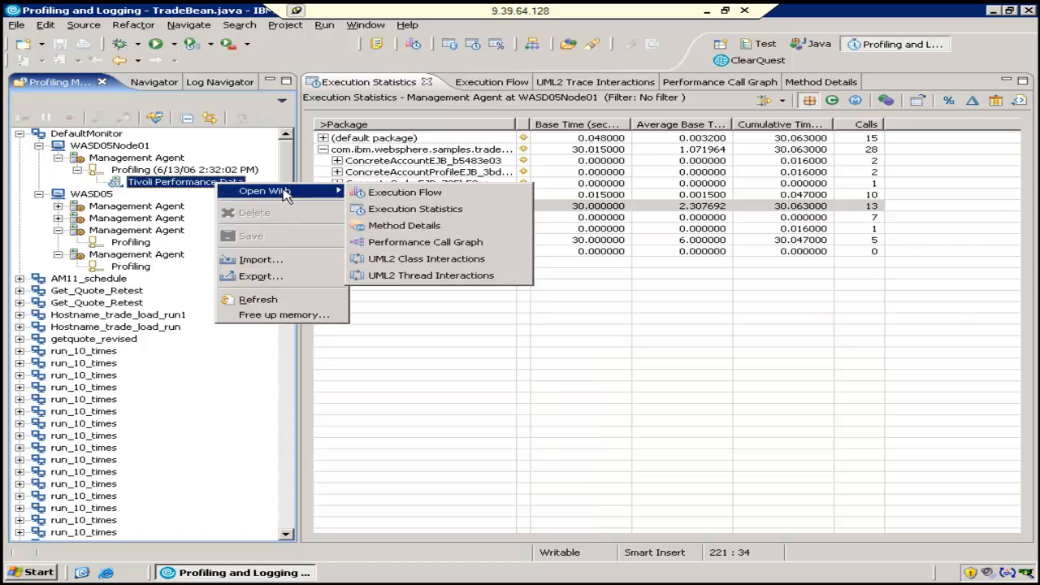
left_click(426, 259)
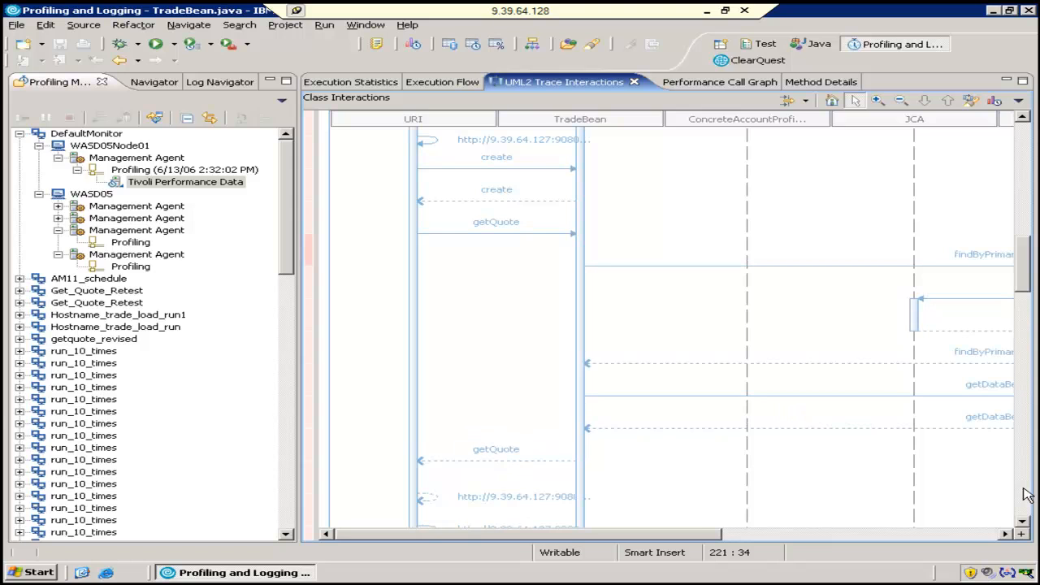
mouse_move(312, 264)
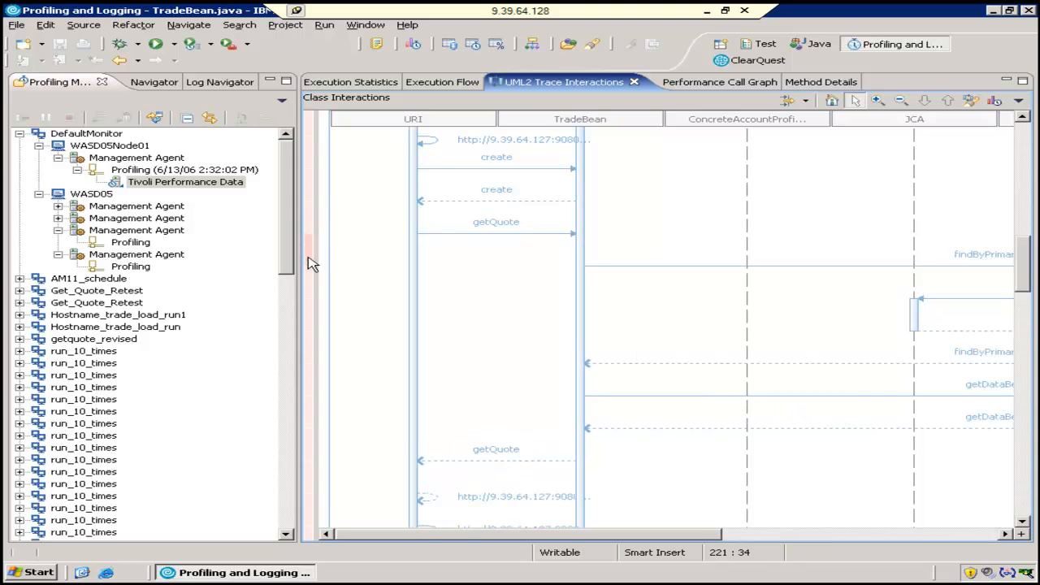
mouse_move(312, 257)
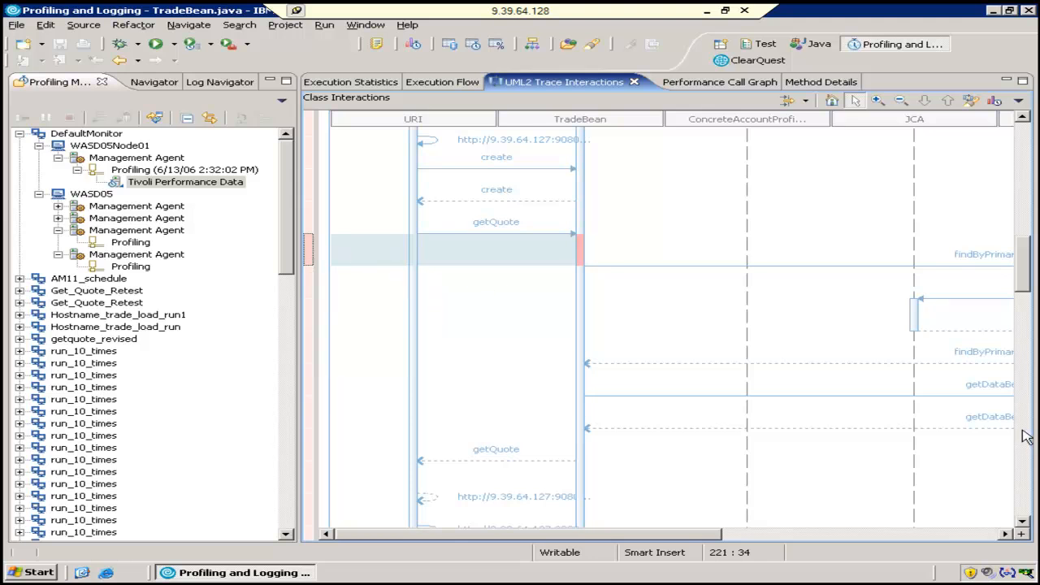
scroll("down", 3)
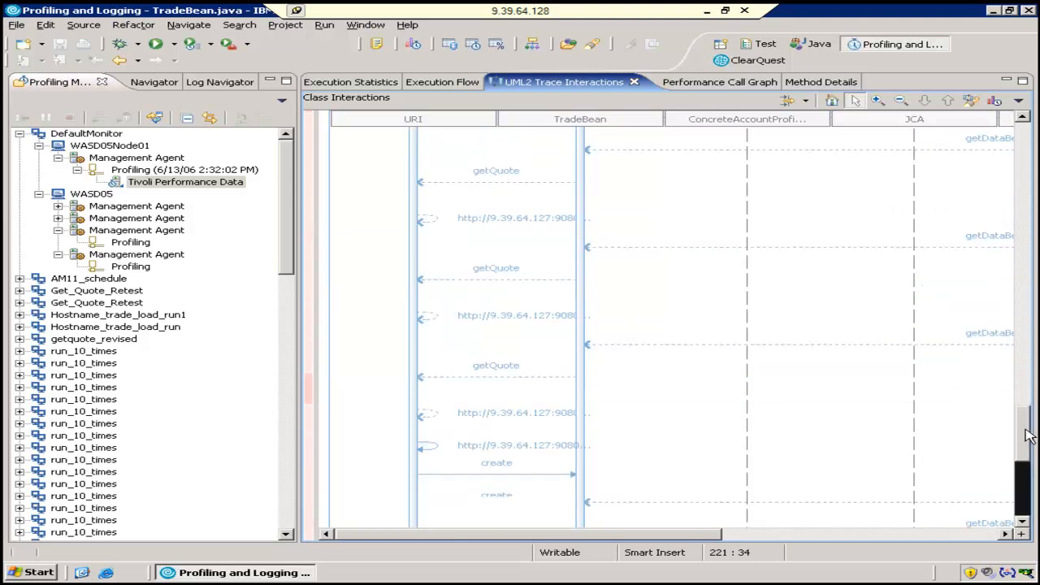
scroll("down", 3)
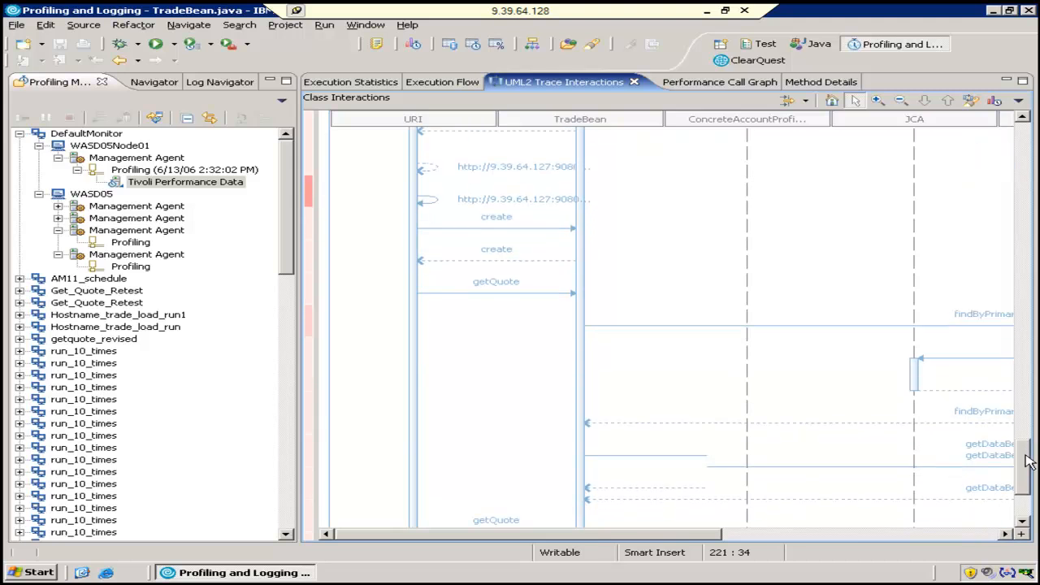
scroll("down", 3)
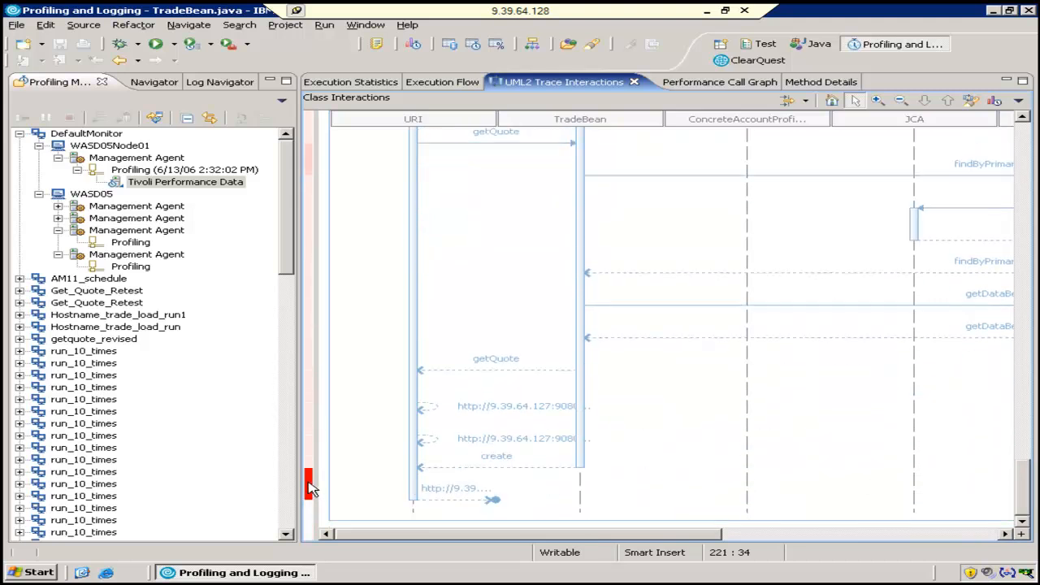
mouse_move(309, 485)
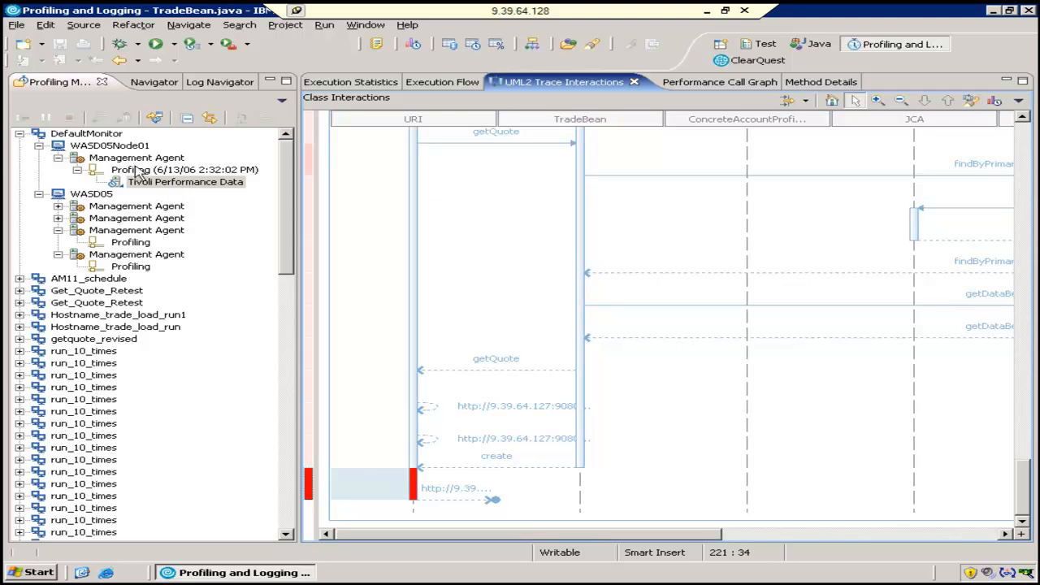
- View the imported data as a Performance Call Graph and follow the path to TradeBean.getQuote
right_click(185, 182)
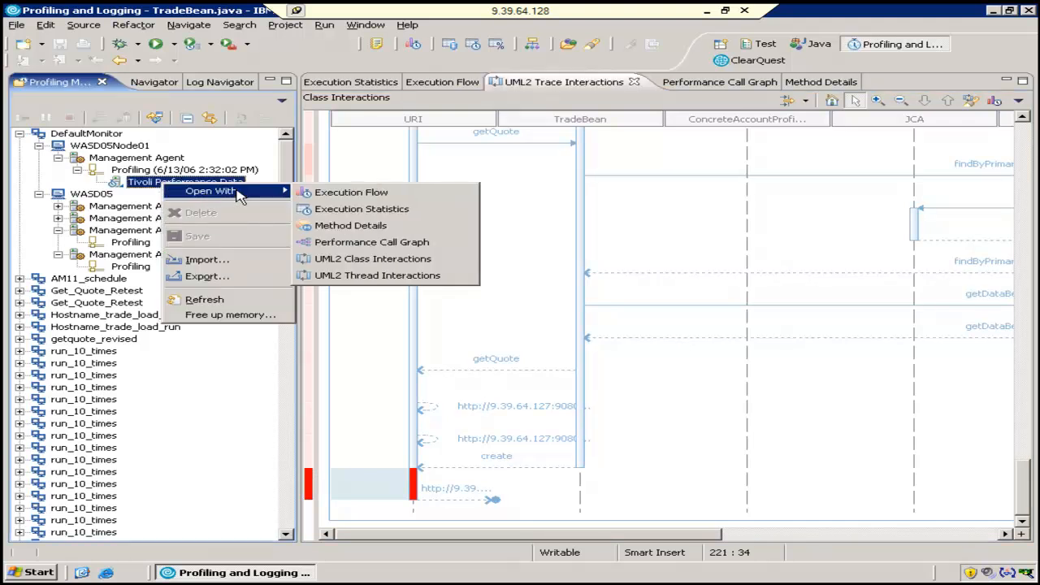
mouse_move(371, 242)
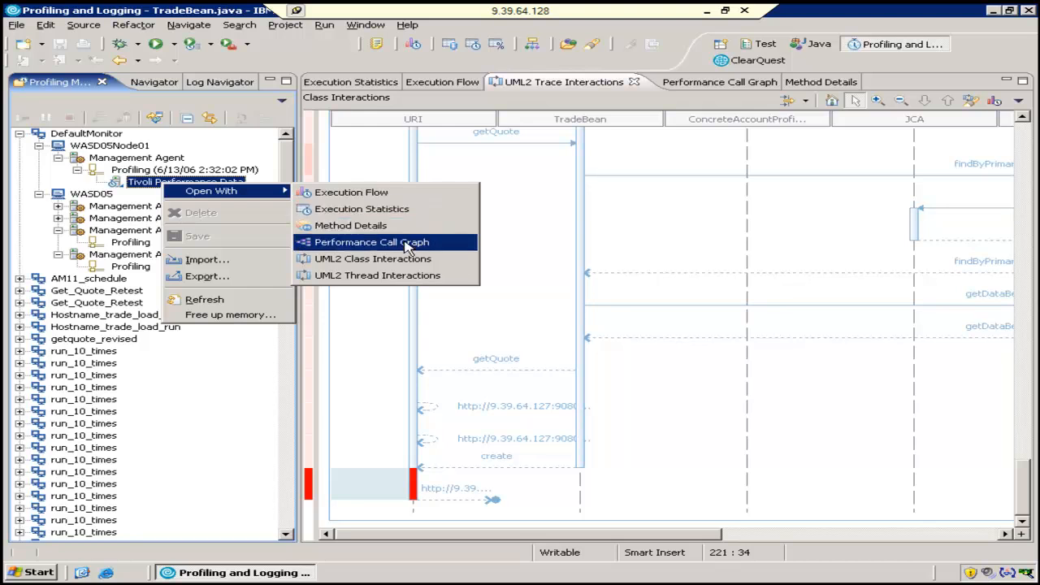
left_click(370, 242)
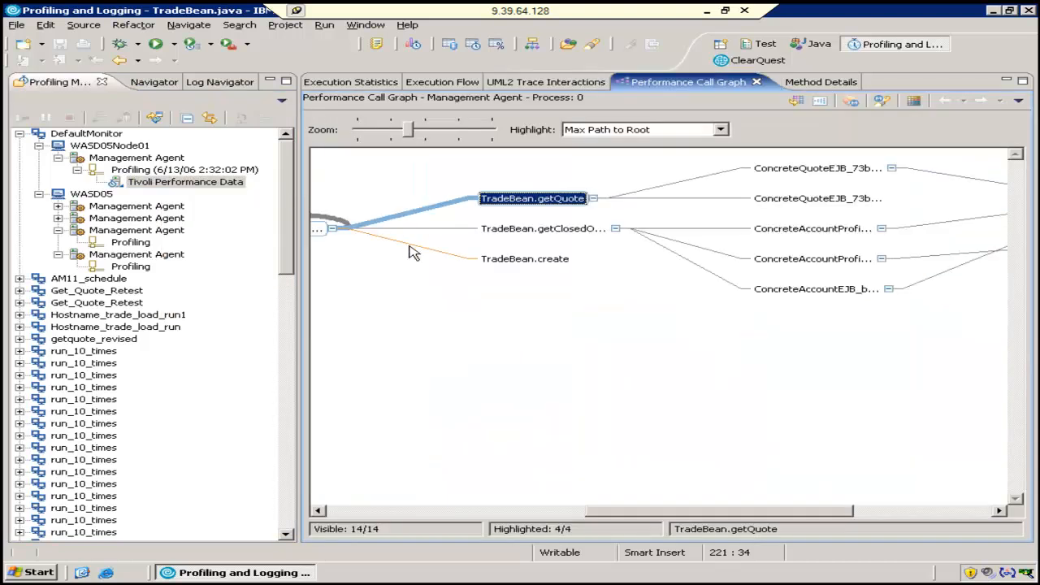
scroll("right", 3)
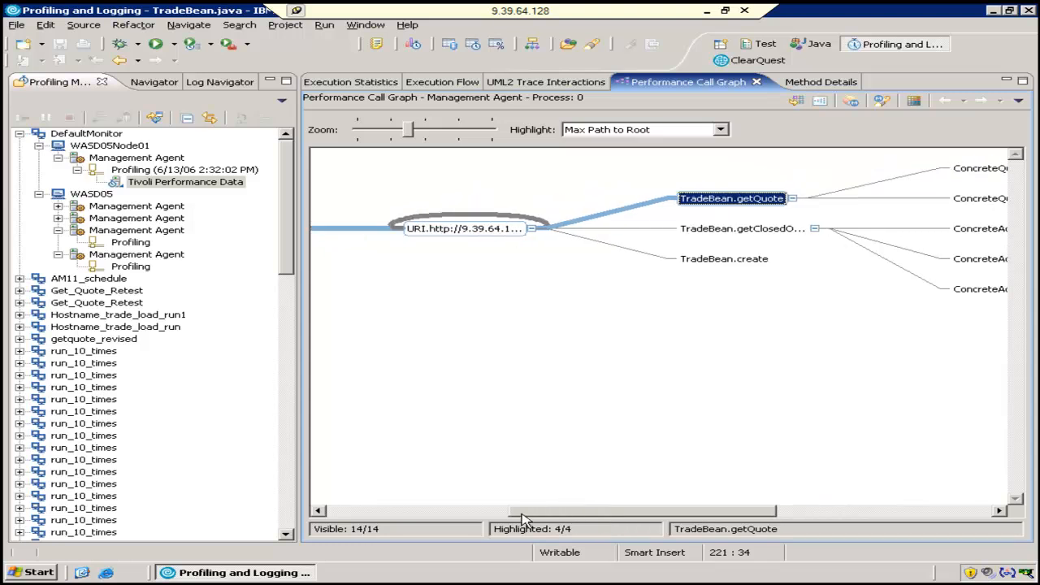
left_click_drag(524, 511, 341, 510)
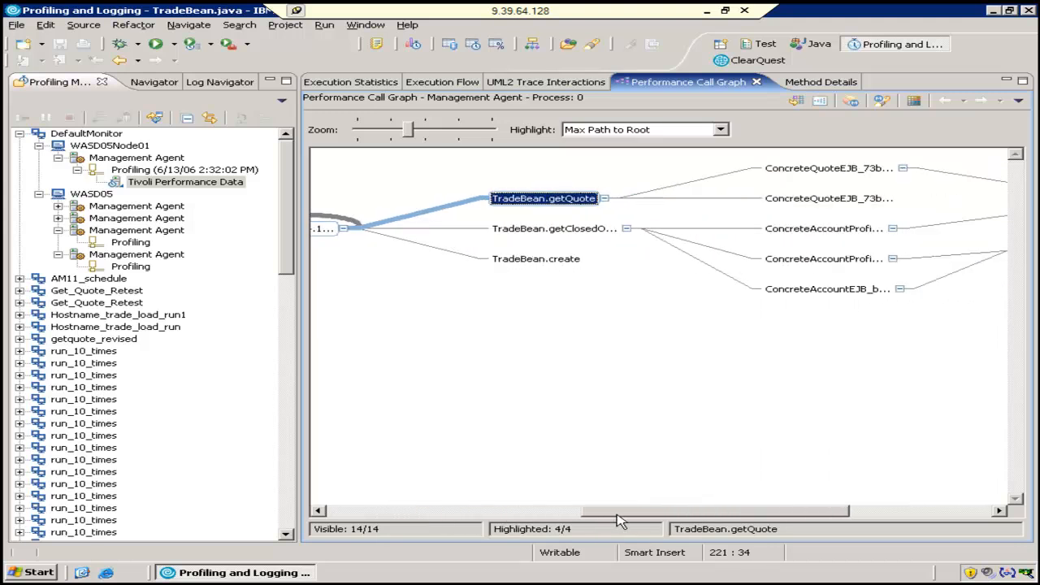
mouse_move(556, 179)
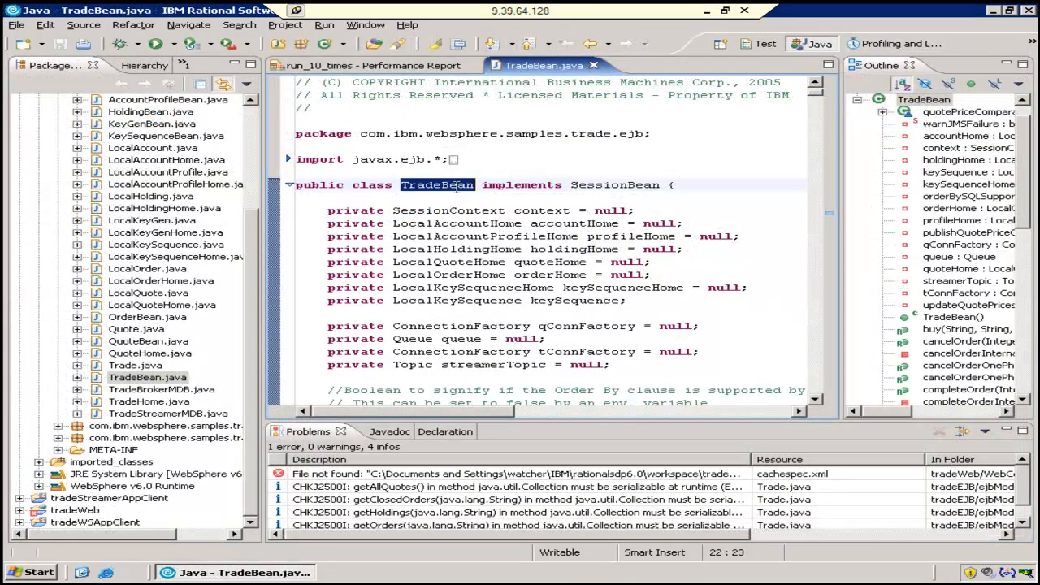
mouse_move(437, 186)
type("getquote")
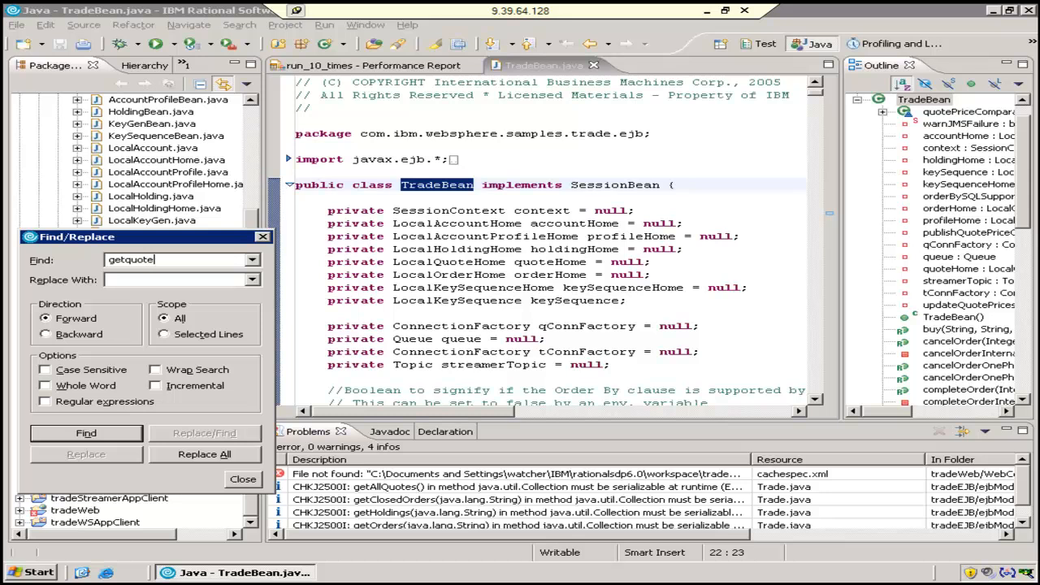
- Find getquote in TradeBean.java, revealing the added 6-second Thread.sleep
left_click(84, 432)
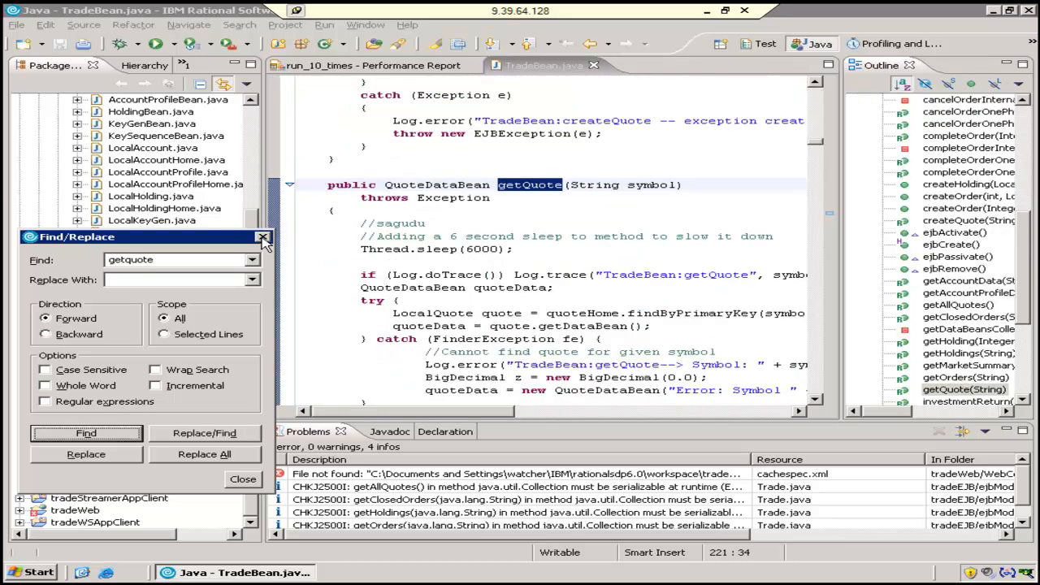